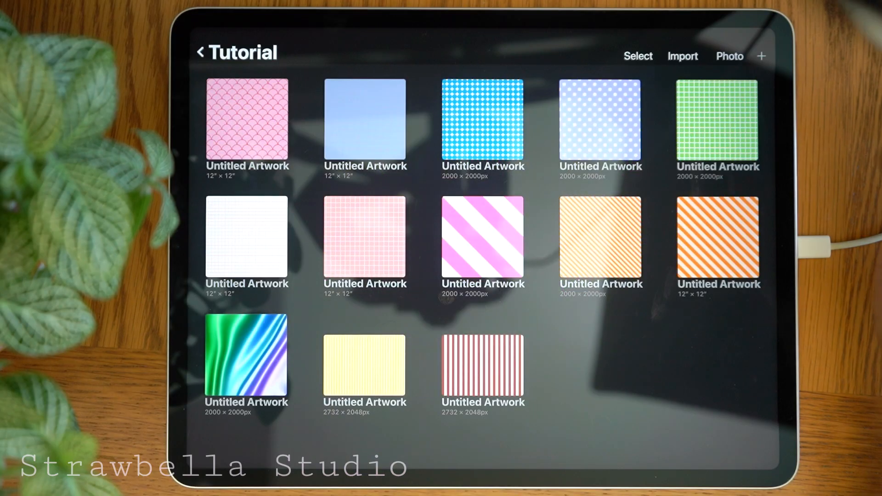
- Start a custom canvas and enter 2000 px for width and height on the keypad
left_click(761, 56)
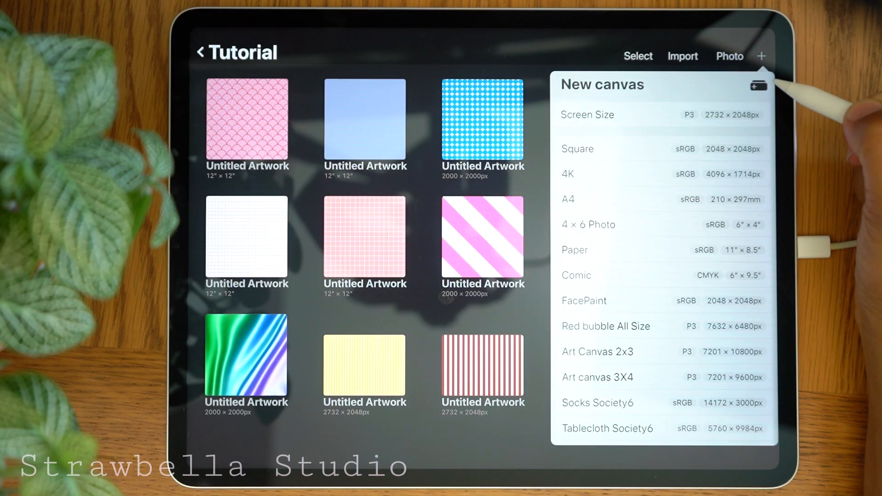
left_click(759, 85)
type("20")
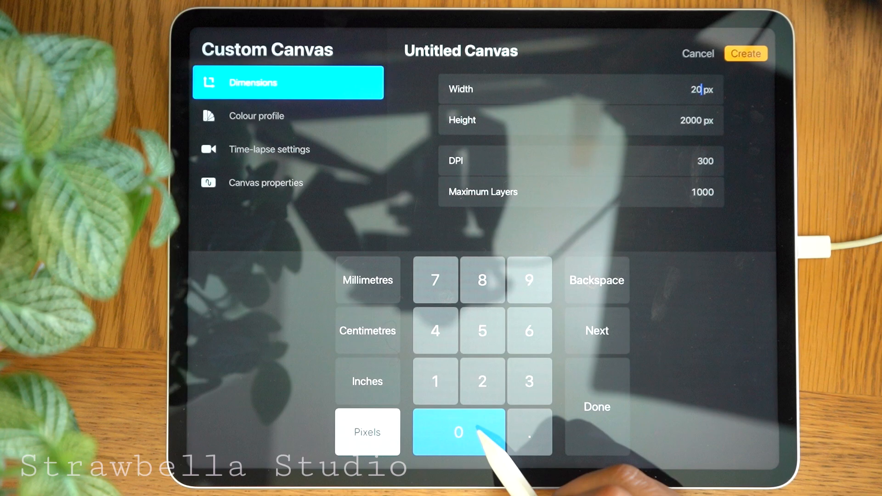
left_click(458, 432)
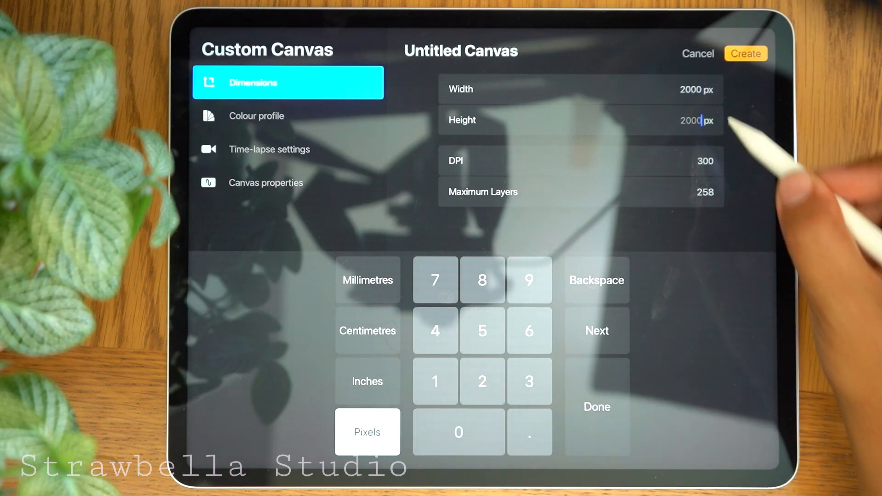
left_click(457, 432)
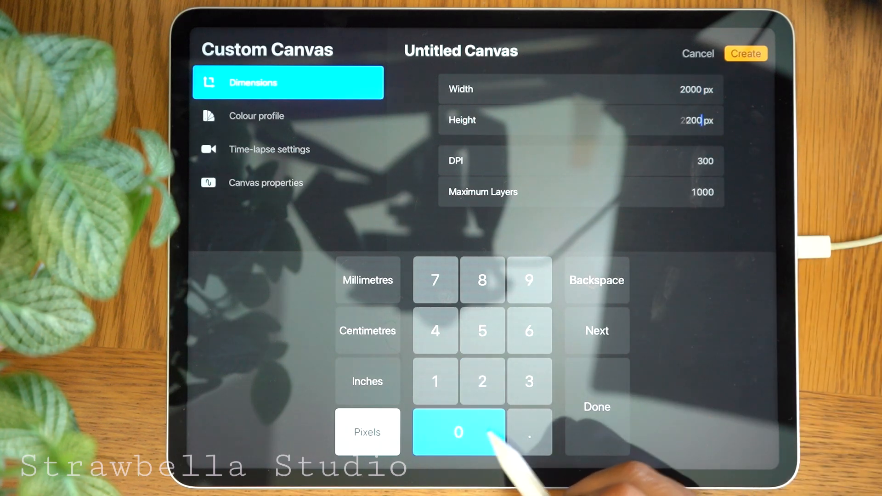
left_click(458, 432)
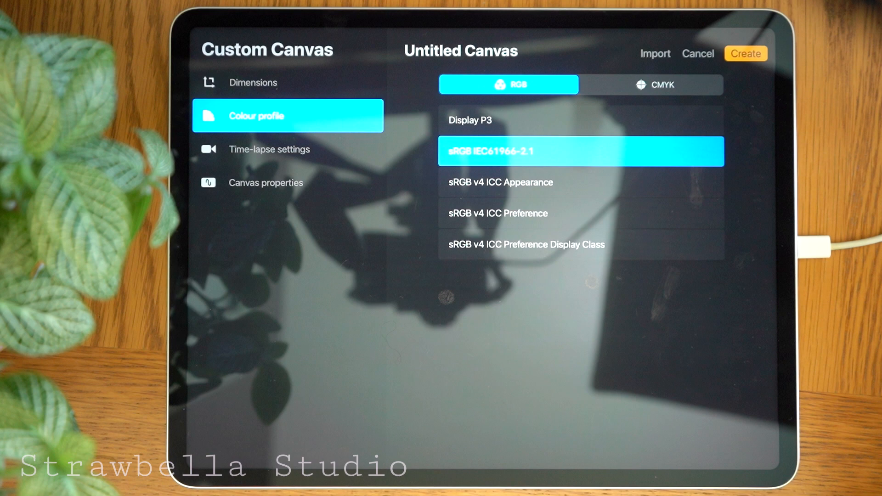
- Choose the RGB sRGB IEC61966-2.1 colour profile and create the blank square canvas
left_click(652, 84)
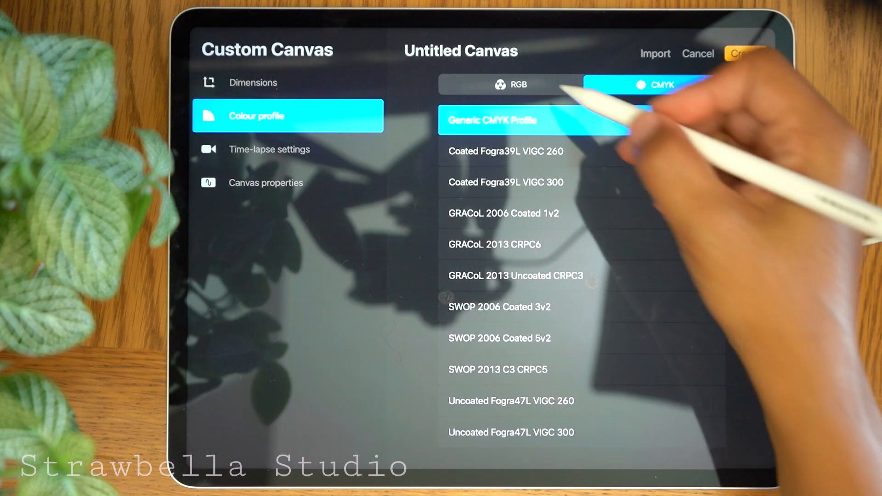
left_click(508, 85)
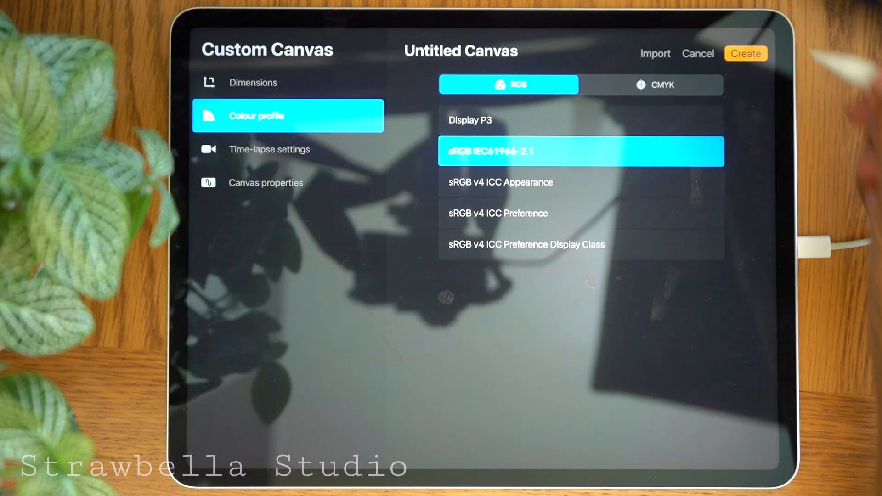
left_click(746, 54)
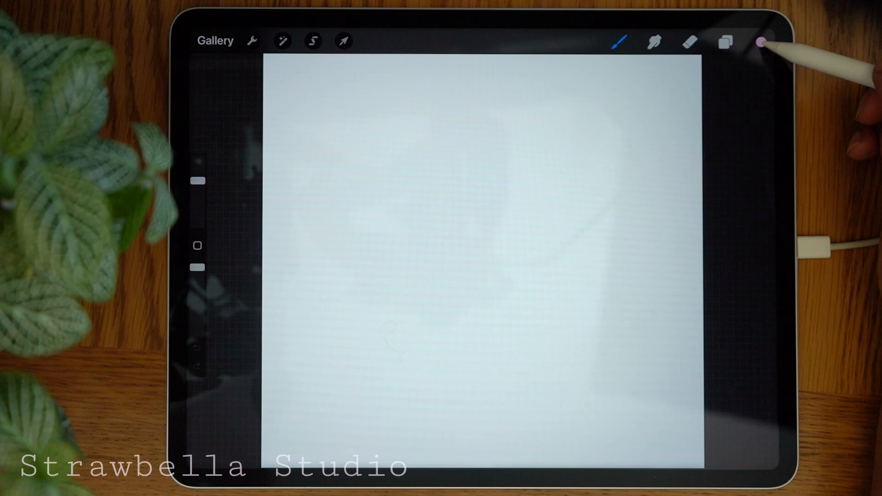
- Pick a teal colour, select the Monoline brush and adjust brush opacity
left_click(761, 42)
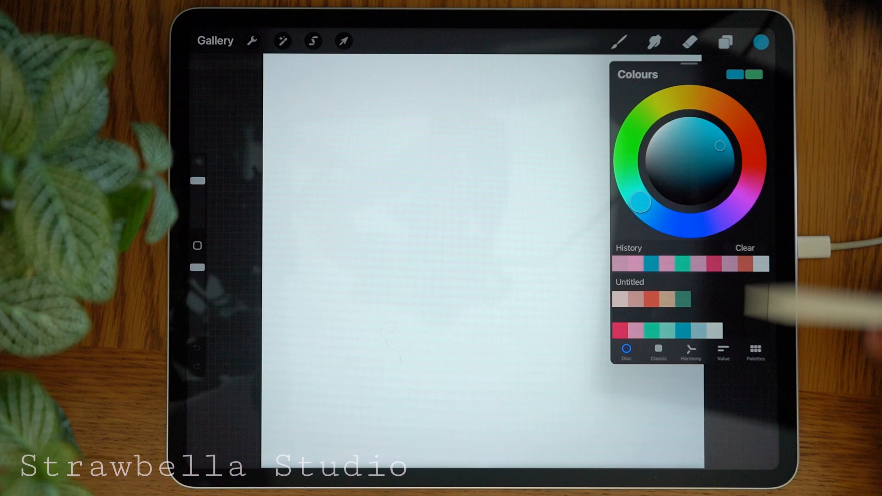
left_click(619, 42)
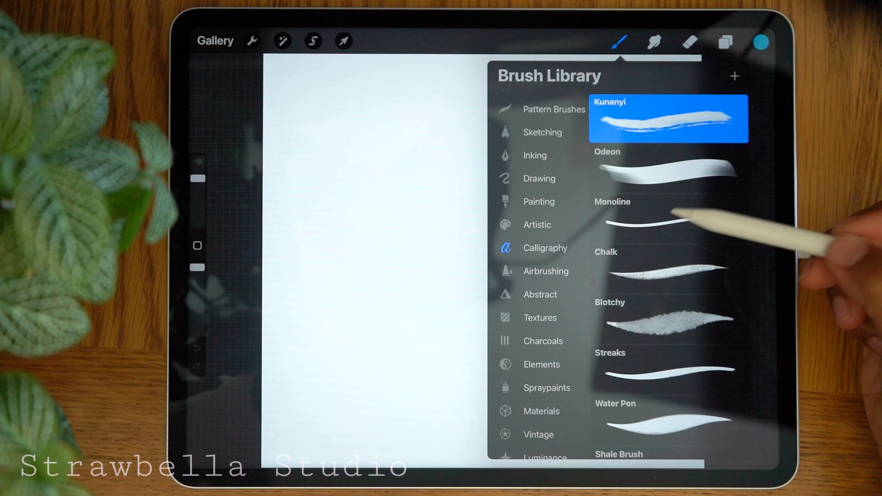
left_click(667, 219)
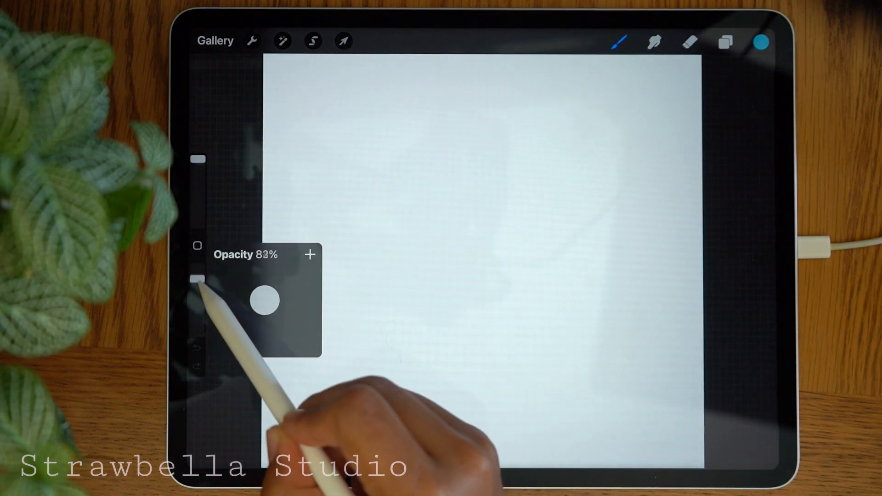
left_click(725, 41)
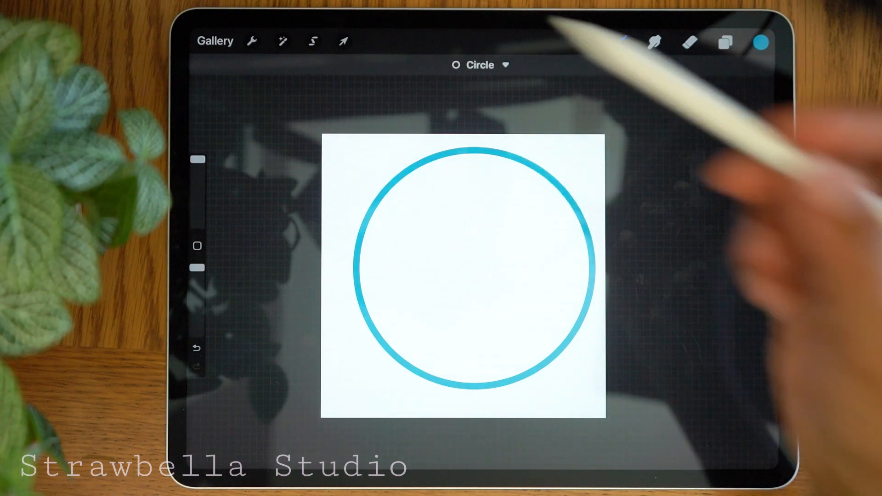
- Edit the QuickShape-snapped teal circle outline in the middle of the canvas
left_click(342, 42)
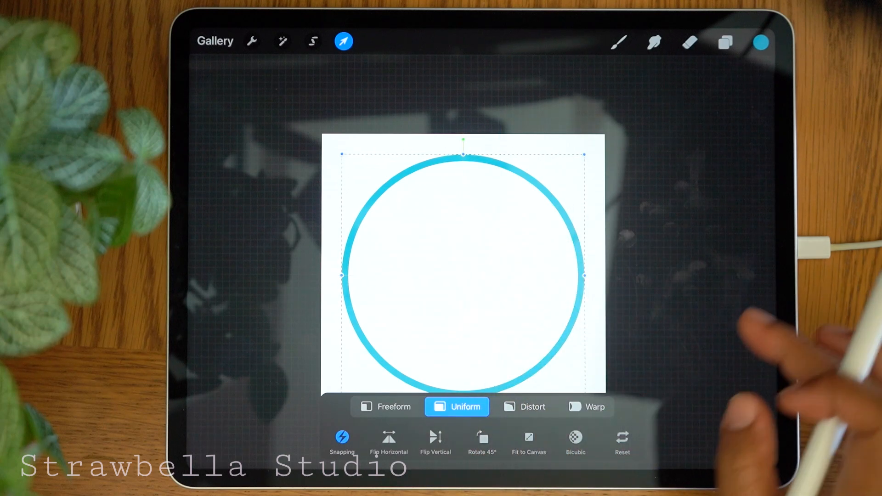
- Scale the circle uniformly to the canvas edges and fill it solid teal
left_click(385, 407)
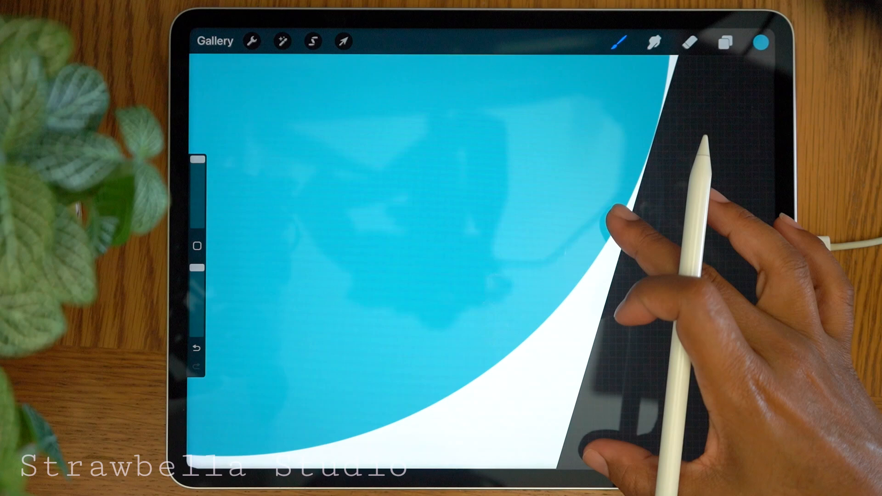
- Duplicate the teal disc layer and rename the copy 'Circle 2'
left_click(725, 41)
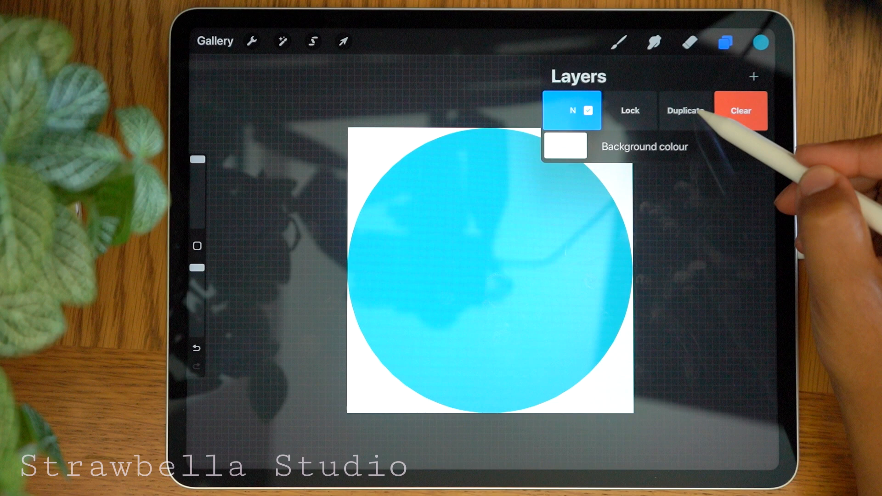
left_click(684, 110)
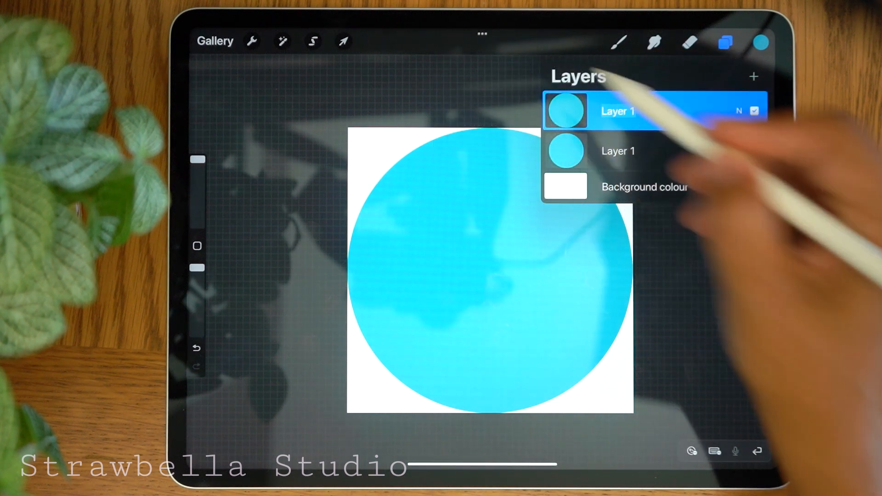
left_click(715, 451)
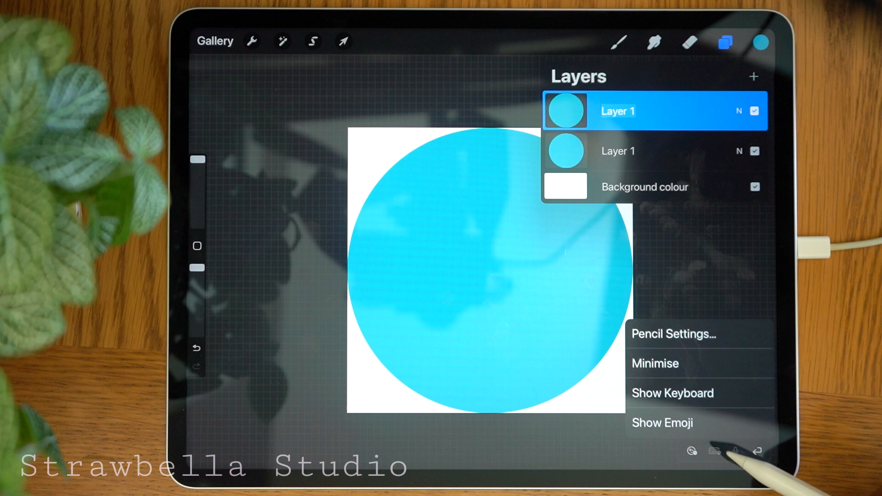
double_click(617, 111)
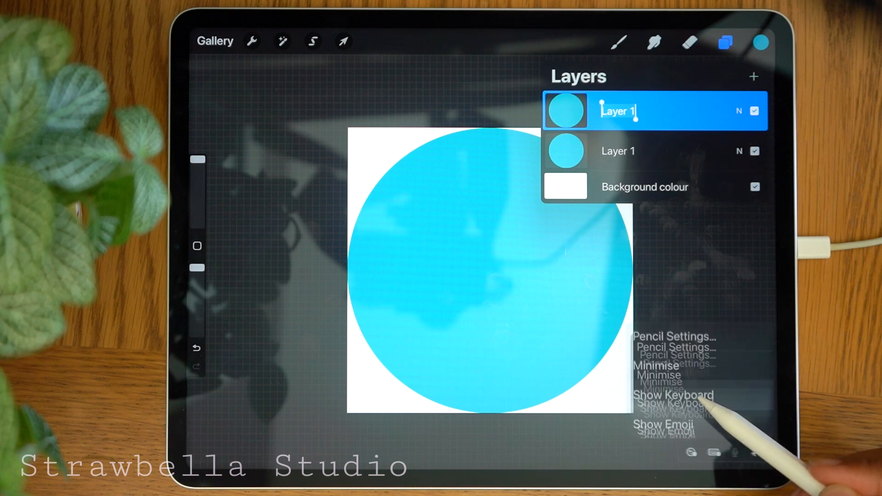
left_click(673, 395)
type("Circle")
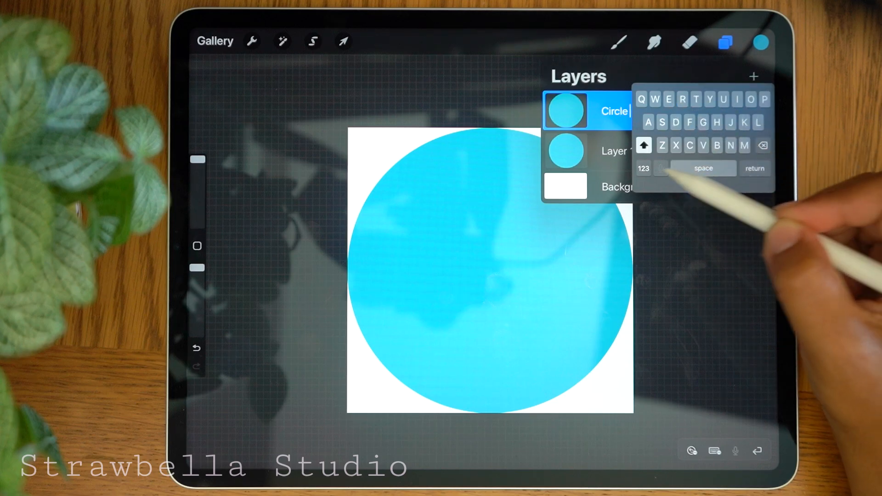
left_click(642, 168)
type(" 2")
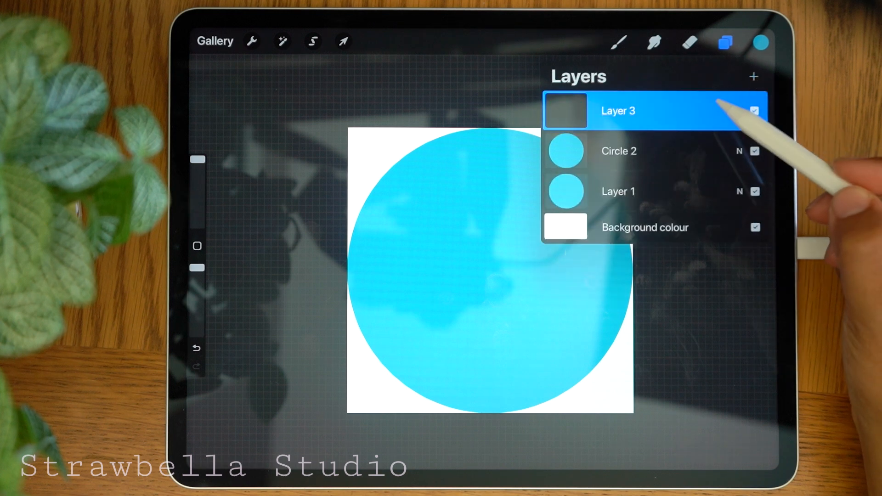
- Set Layer 3 as a clipping mask on Circle 2 and rename it 'Circle Colour'
left_click(617, 110)
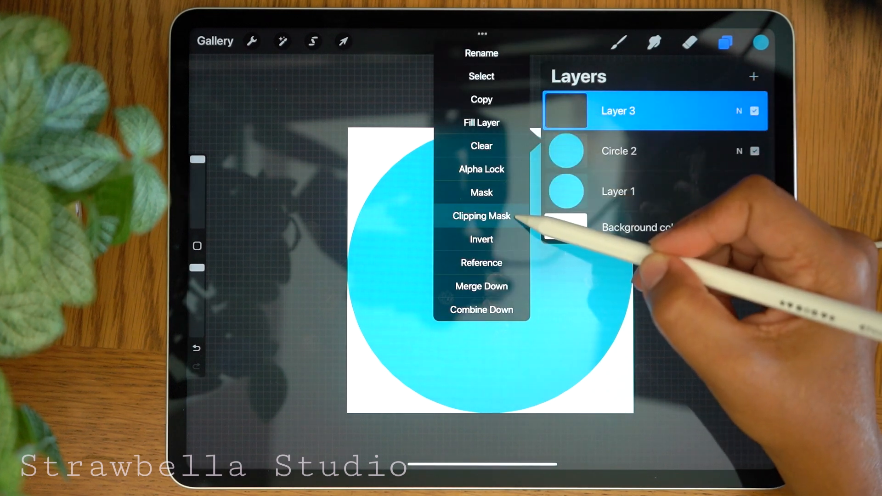
left_click(481, 216)
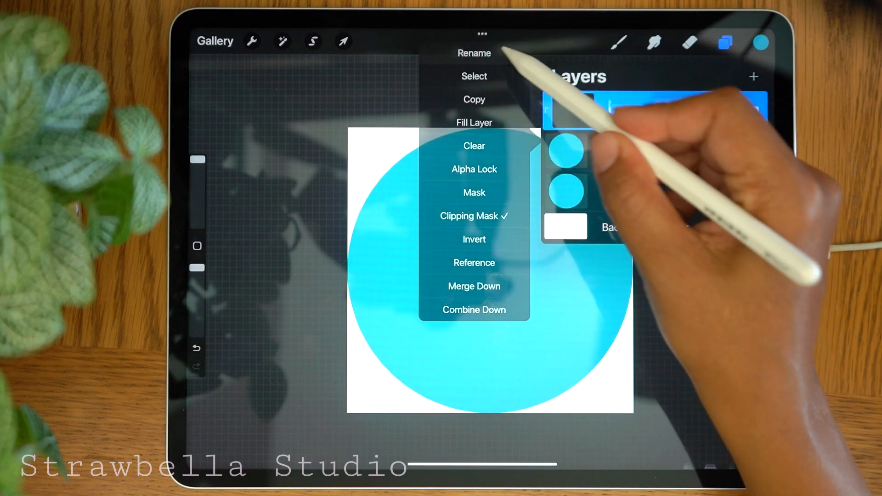
left_click(474, 52)
type("Circl")
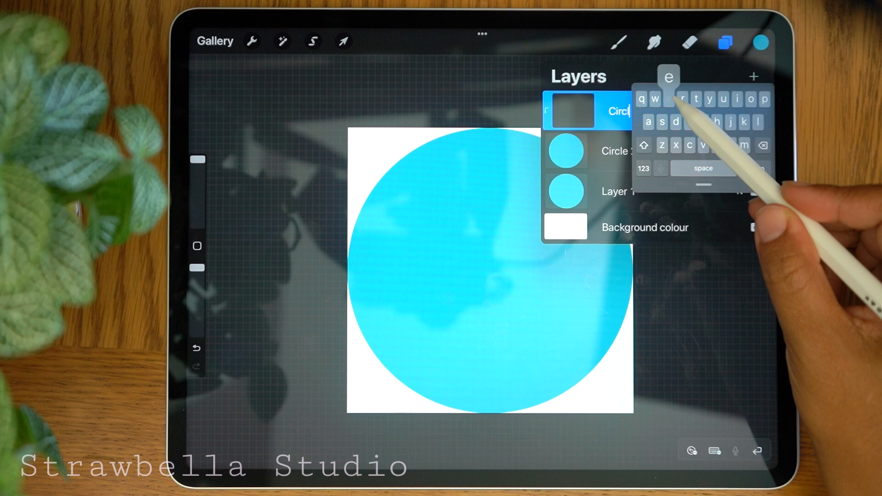
type("ur")
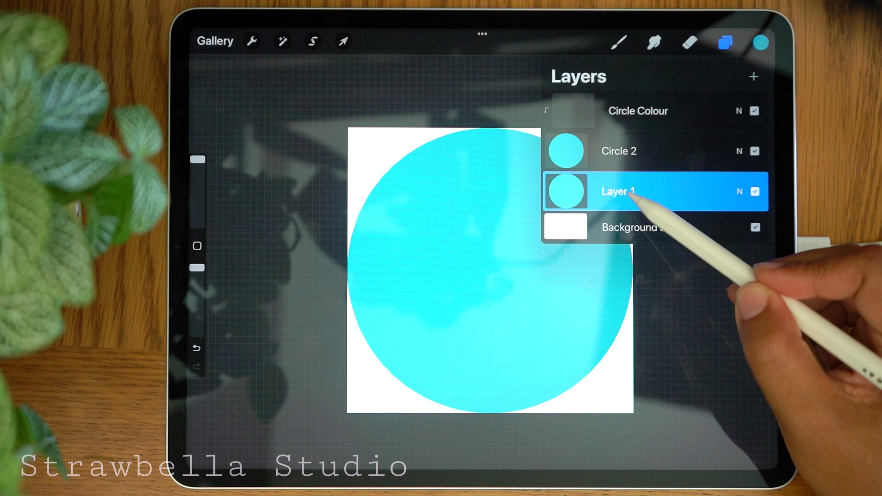
- Rename Layer 1 to 'Circle 1'
double_click(617, 191)
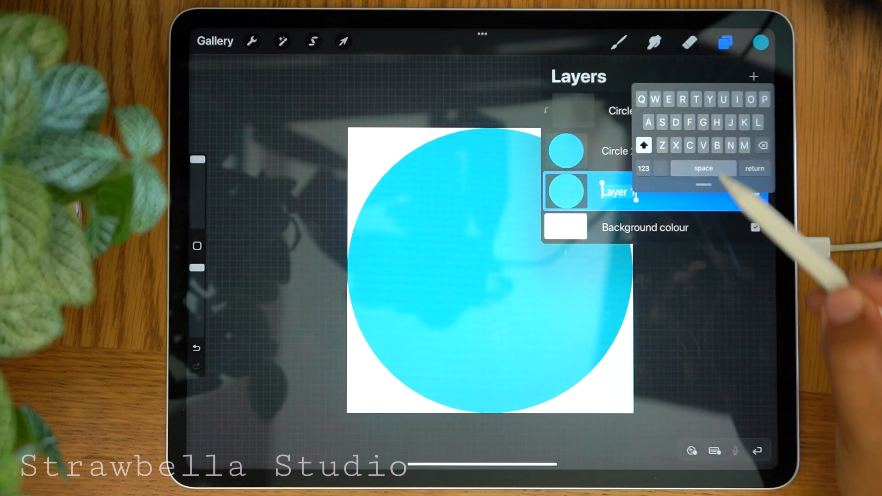
type("Cir")
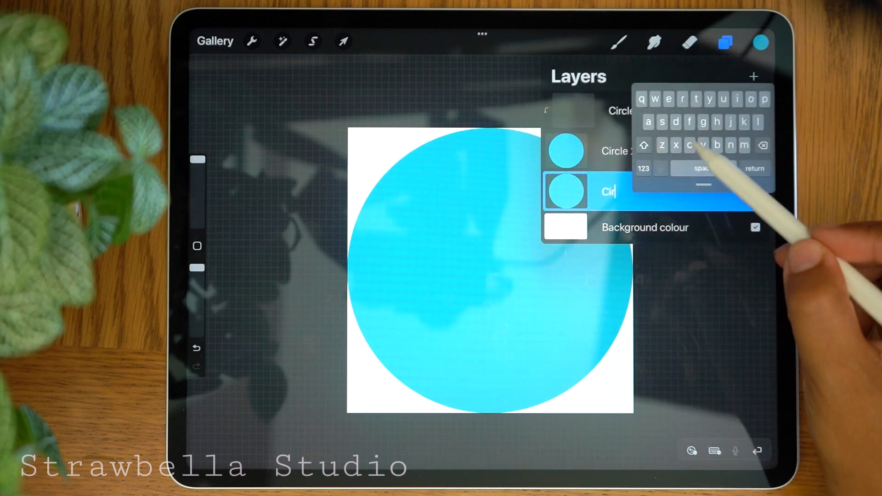
type("cle")
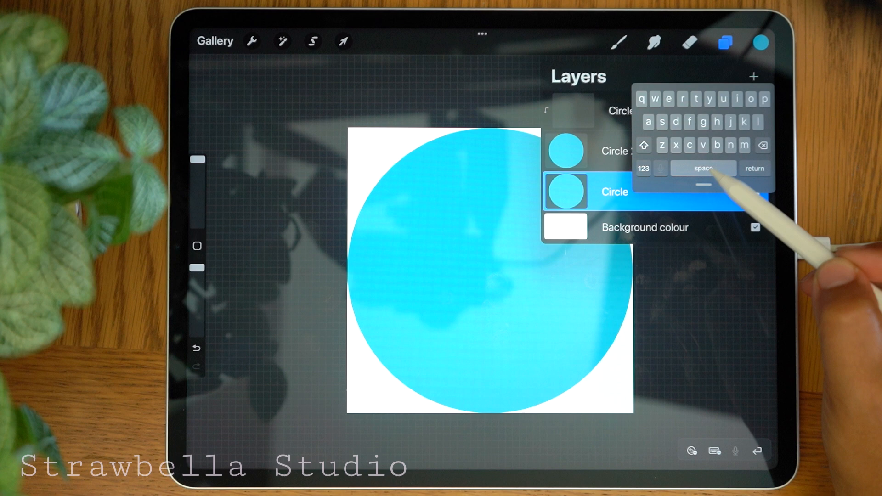
left_click(642, 169)
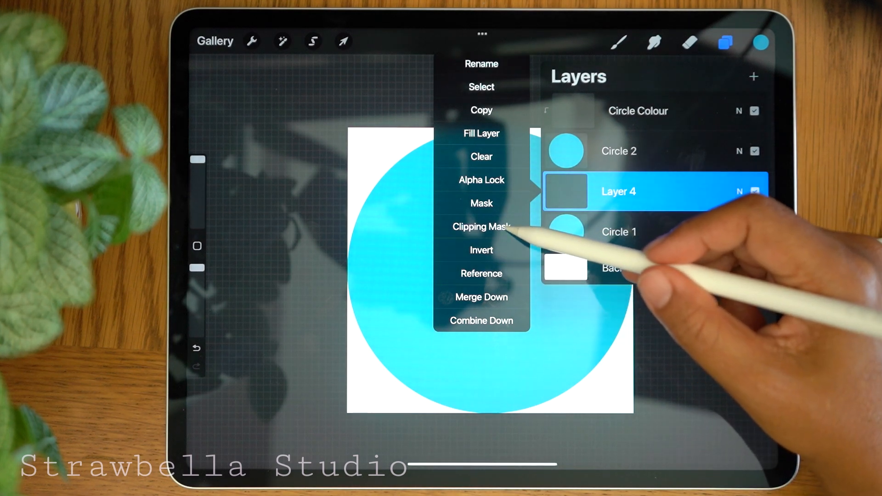
- Clip the new layer to Circle 1 and rename it 'Circle Border'
left_click(481, 227)
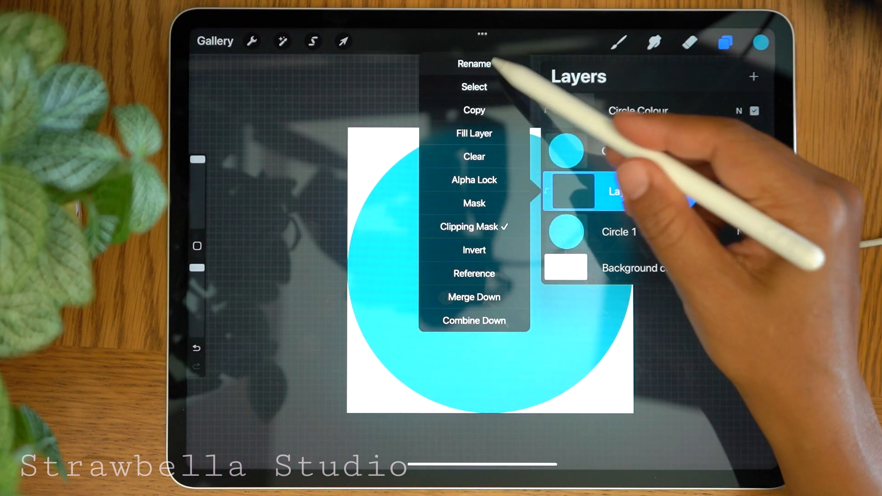
left_click(473, 64)
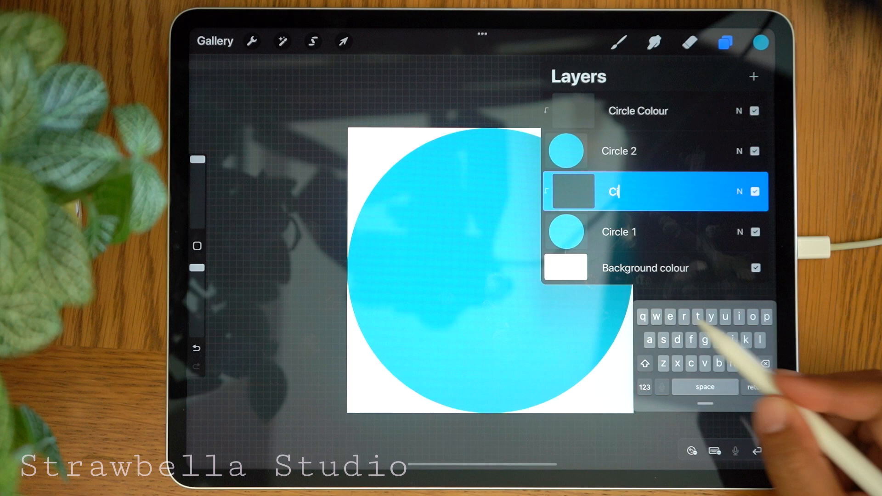
type("ircle")
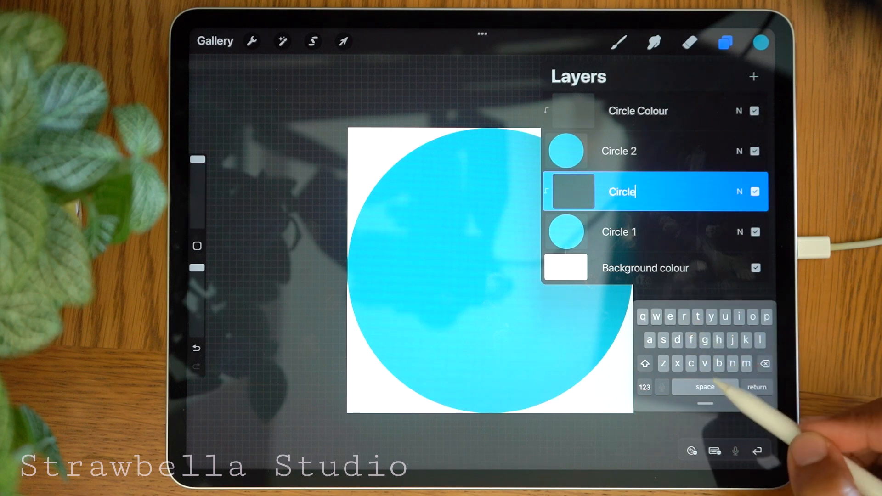
type("Bo")
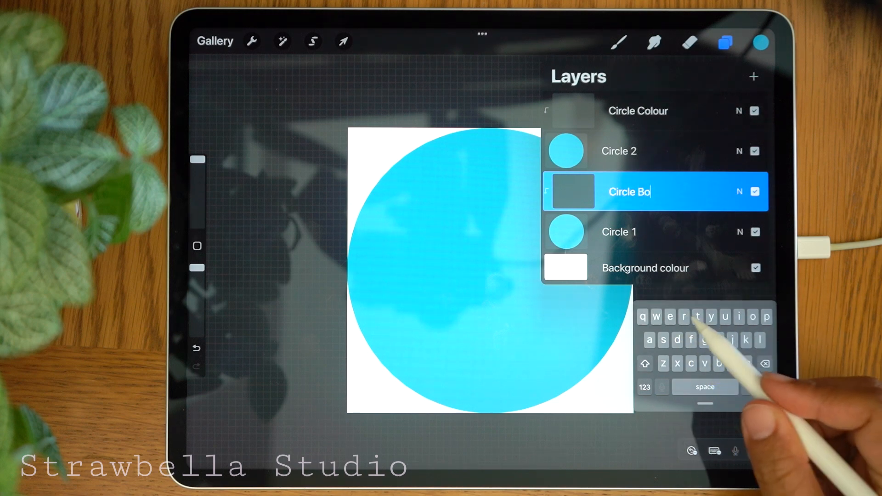
type("rder")
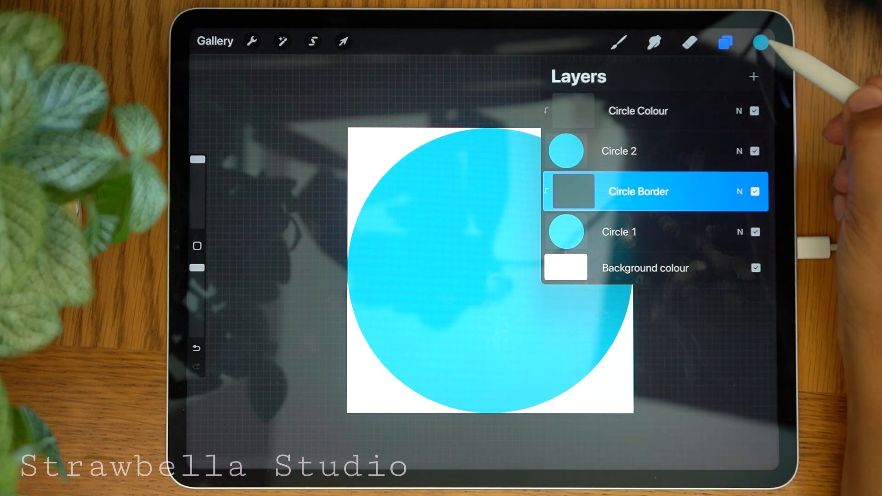
- Fill Circle Border white, recolour Circle Colour mint green, and select Circle 2
left_click(760, 42)
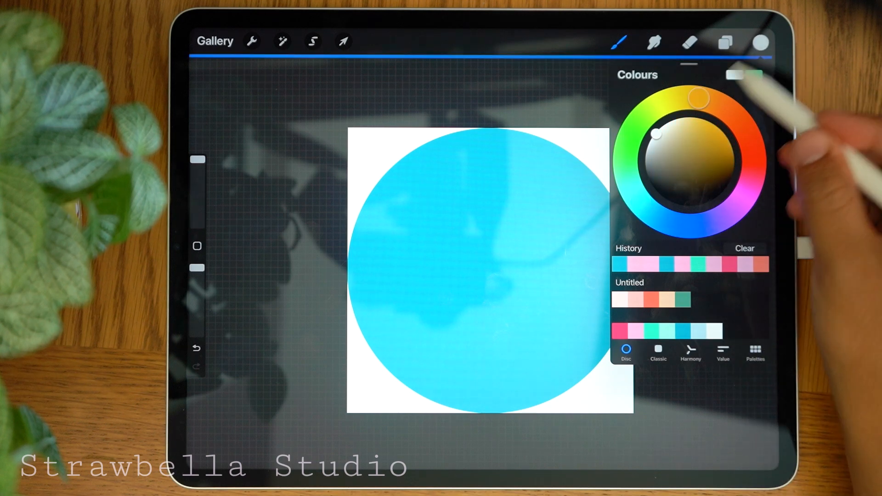
left_click(725, 43)
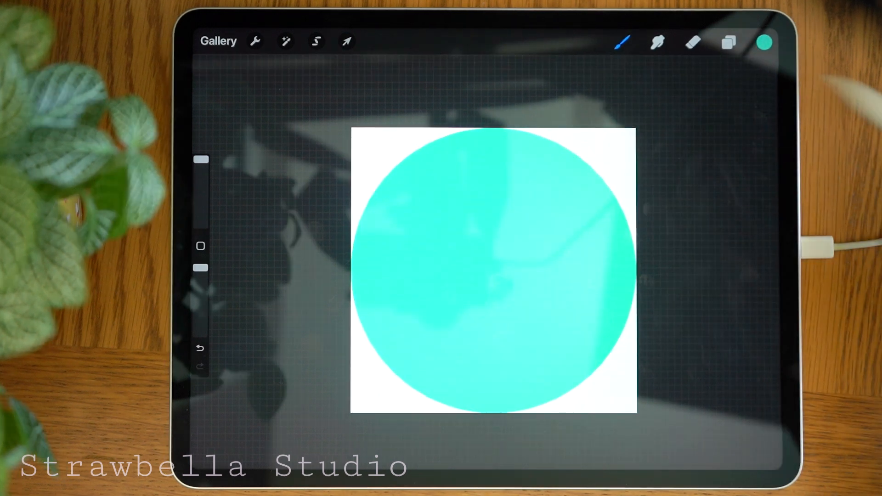
left_click(728, 42)
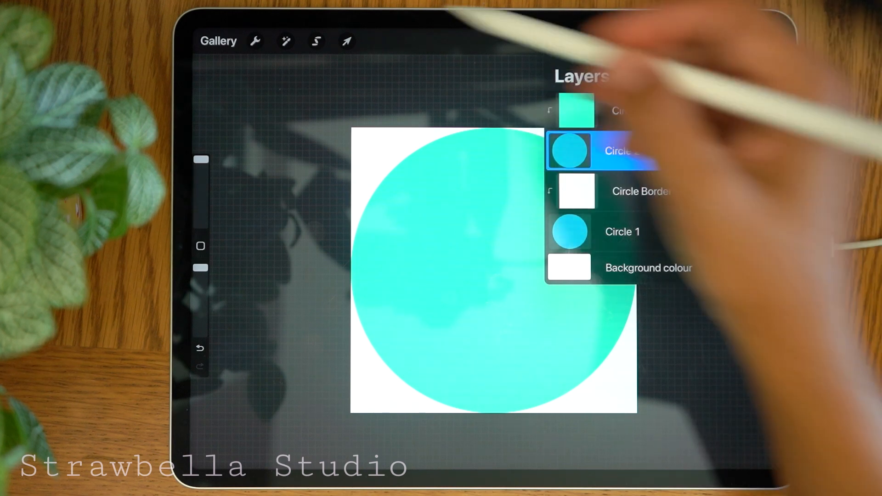
left_click(346, 40)
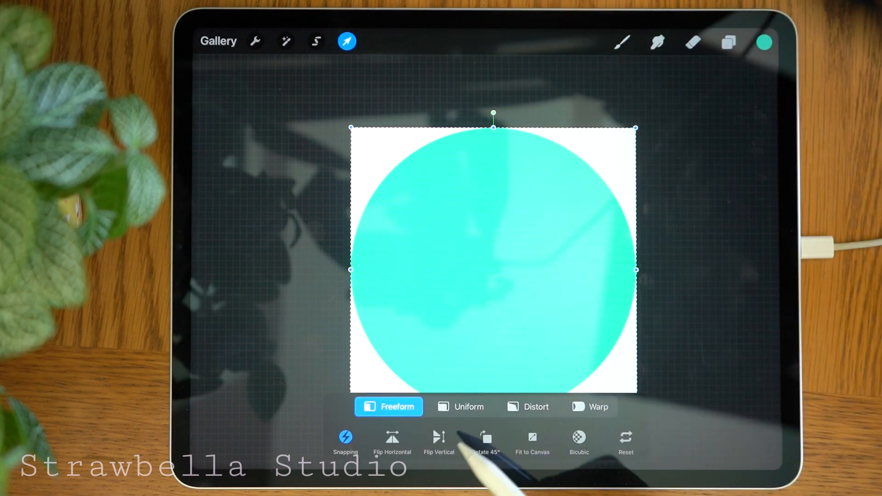
- Scale Circle 2 down uniformly so it sits just inside the white border
left_click(460, 407)
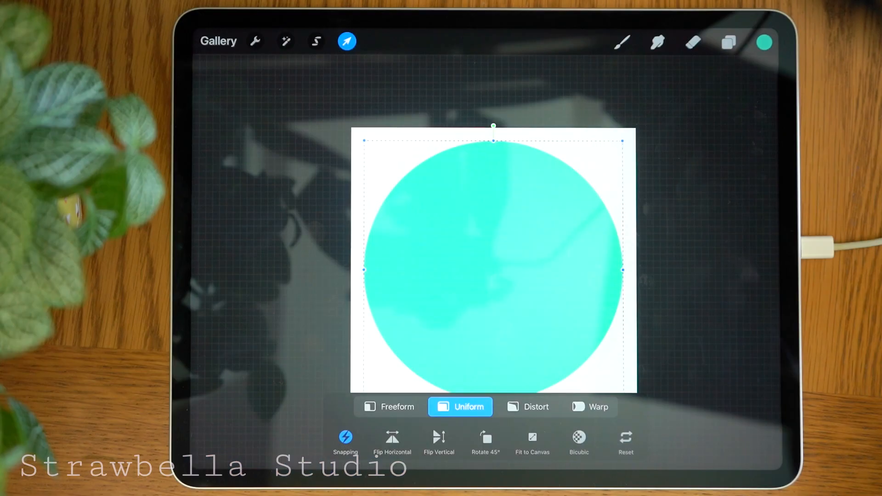
left_click(727, 42)
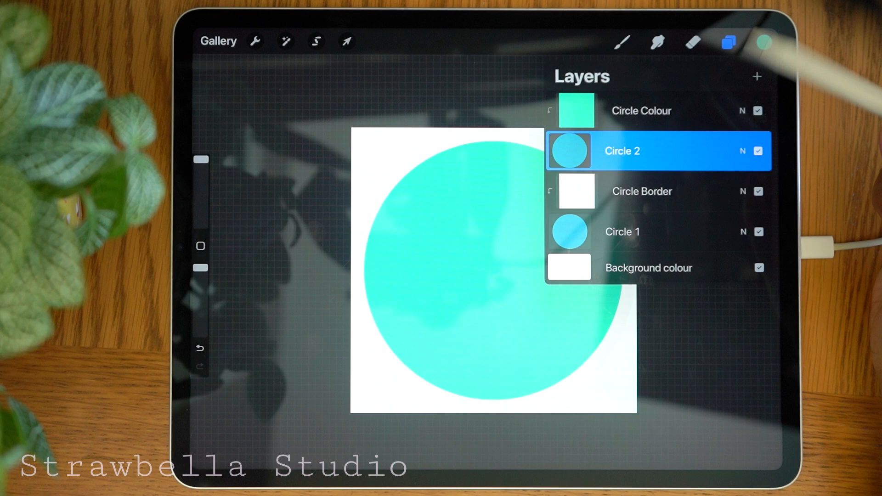
- Group the four circle layers and name the group 'Template'
left_click(642, 111)
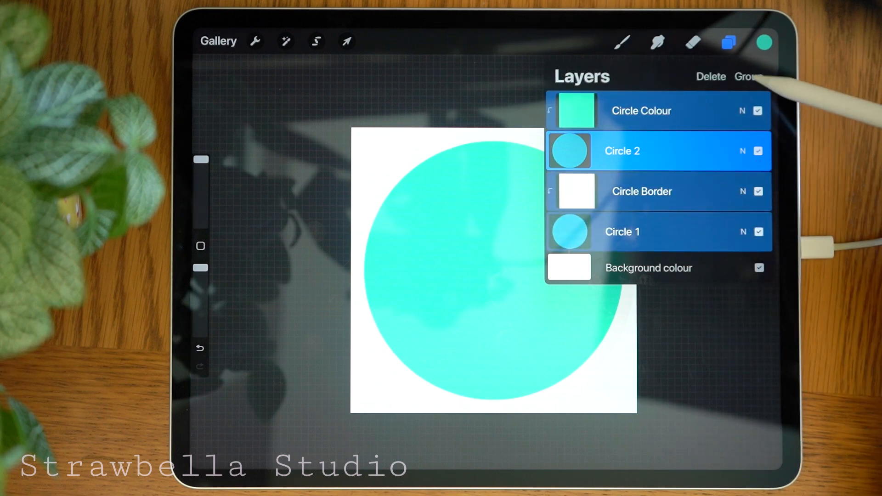
left_click(747, 76)
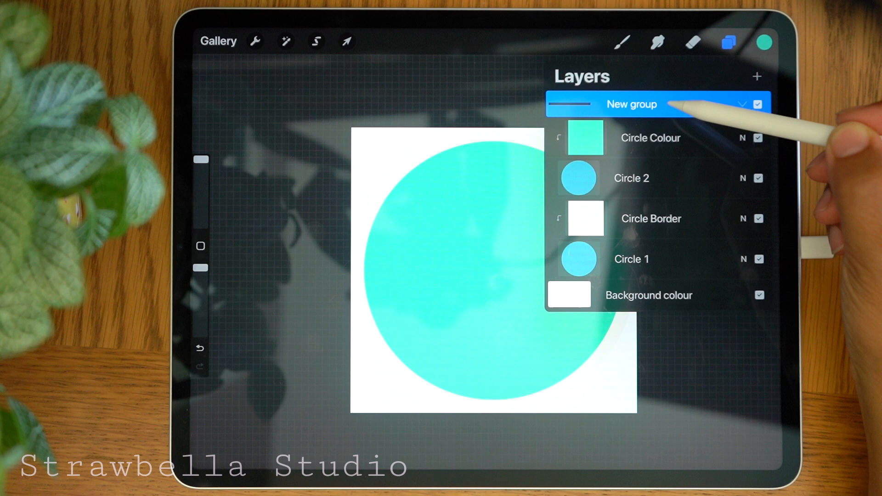
double_click(633, 104)
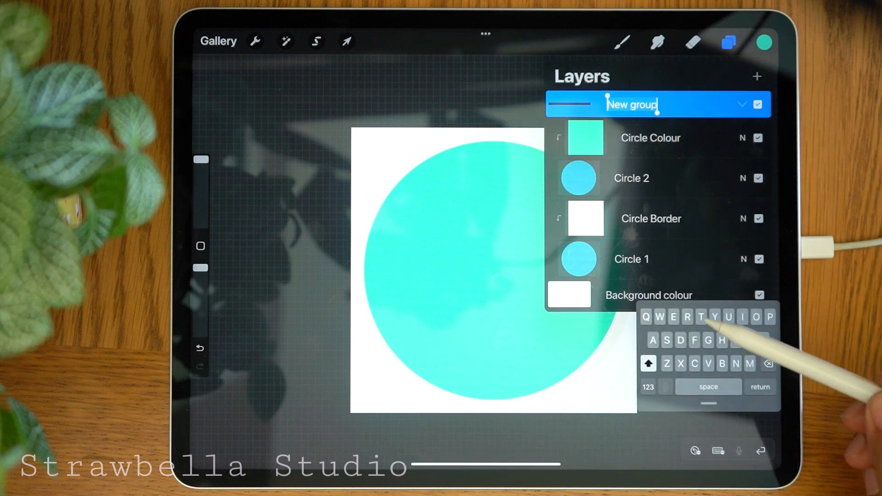
type("Temp")
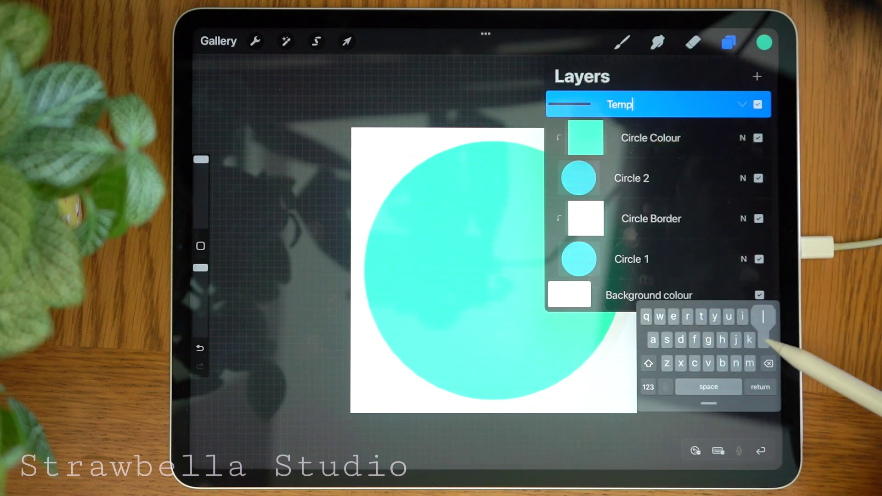
type("late")
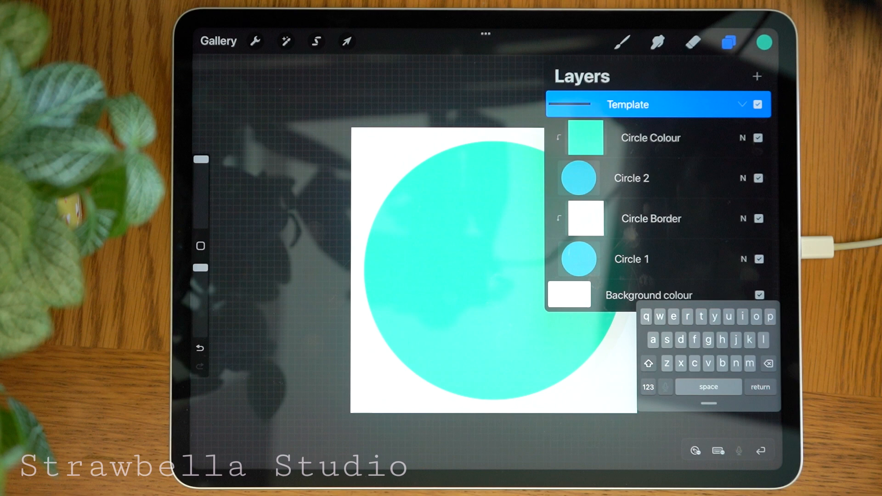
left_click(626, 104)
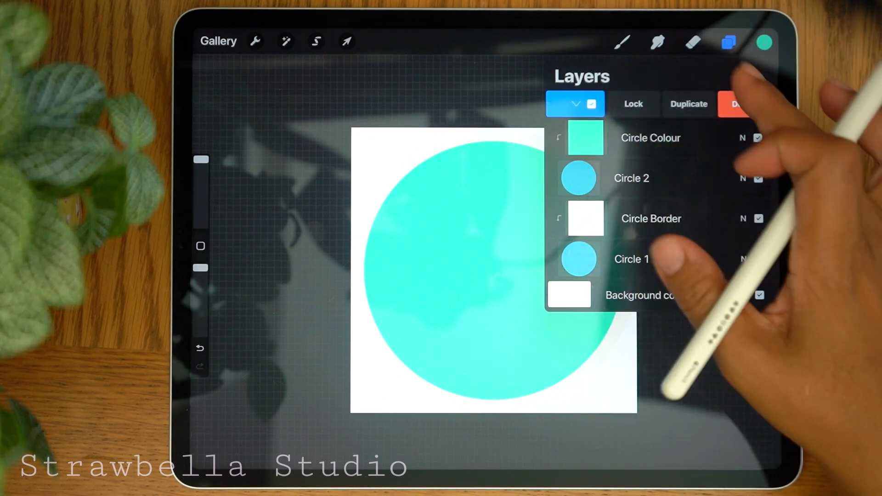
- Duplicate the Template group and lock the copy
left_click(688, 103)
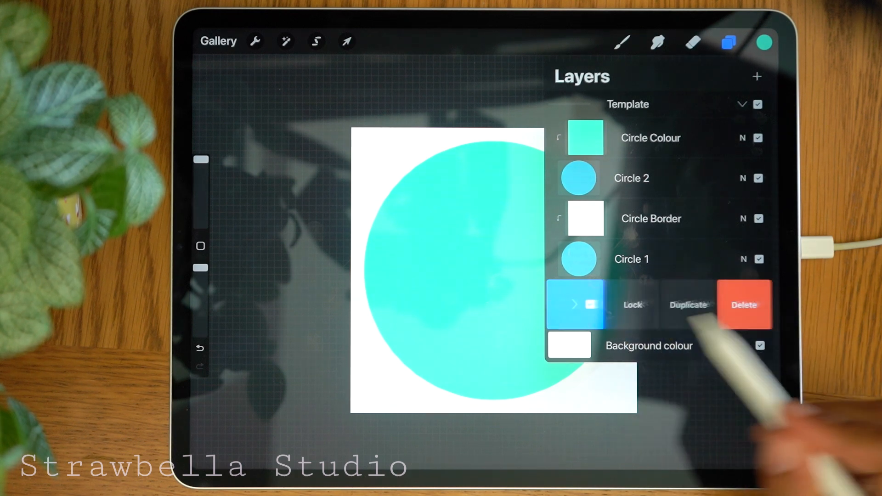
left_click(618, 304)
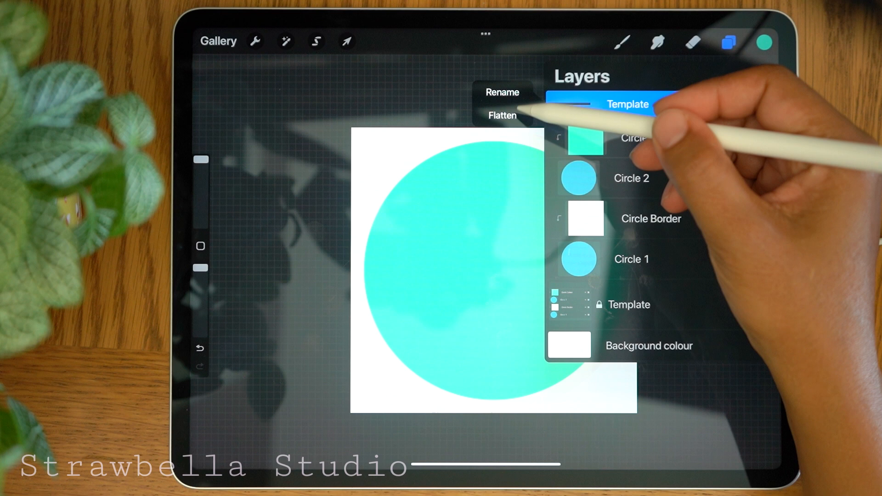
- Flatten the upper group into one Circle 1 layer and duplicate it into five identical copies
left_click(502, 116)
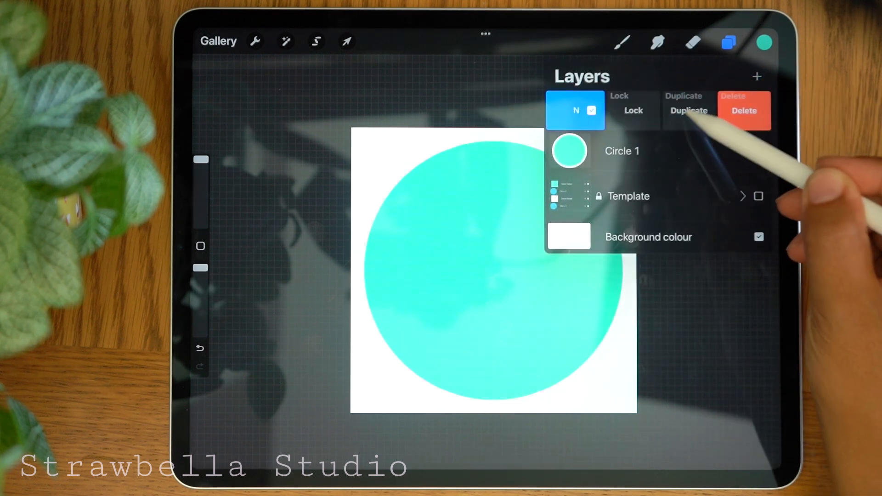
left_click(688, 110)
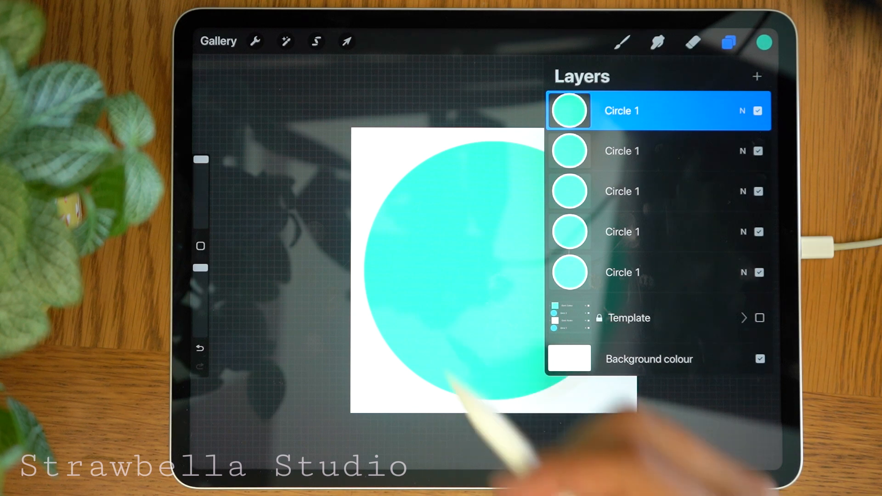
left_click(346, 41)
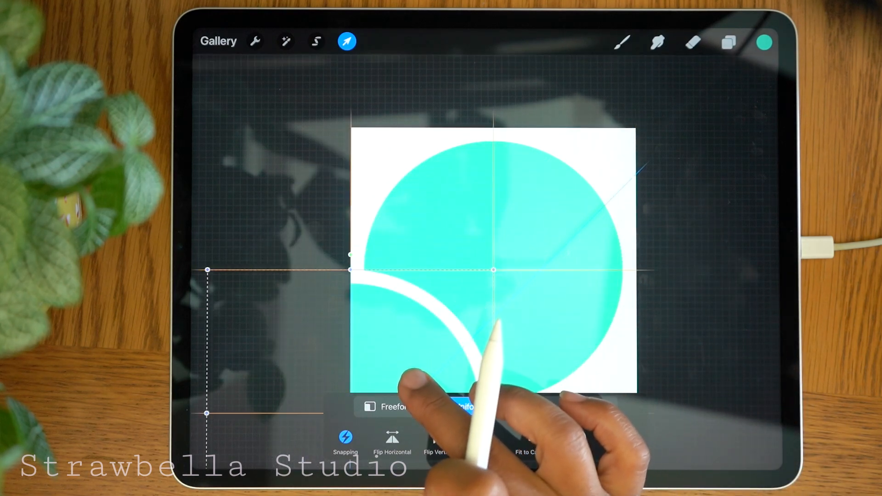
- Move a Circle 1 copy with snapping so its quarter fills the bottom-left corner of the tile
left_click(460, 407)
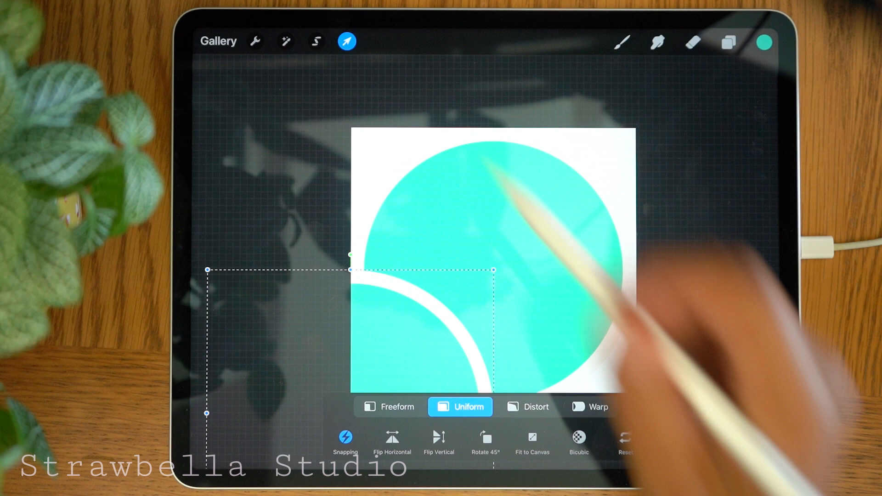
left_click(347, 41)
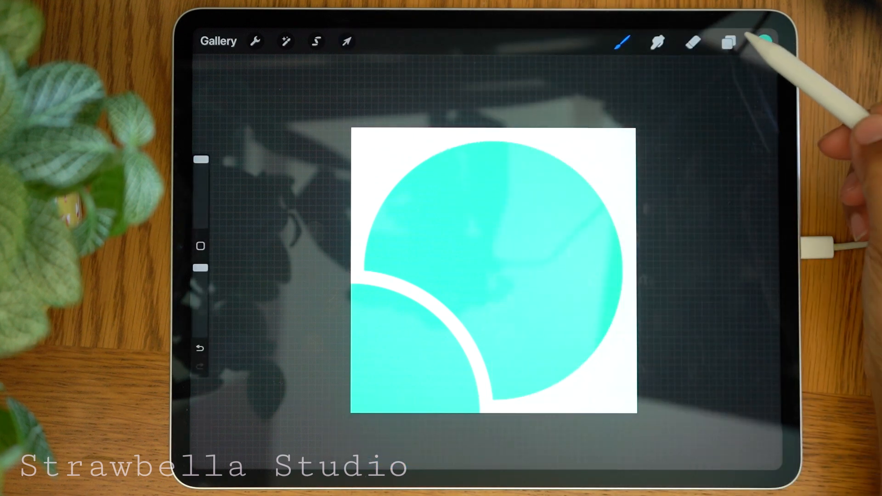
left_click(728, 41)
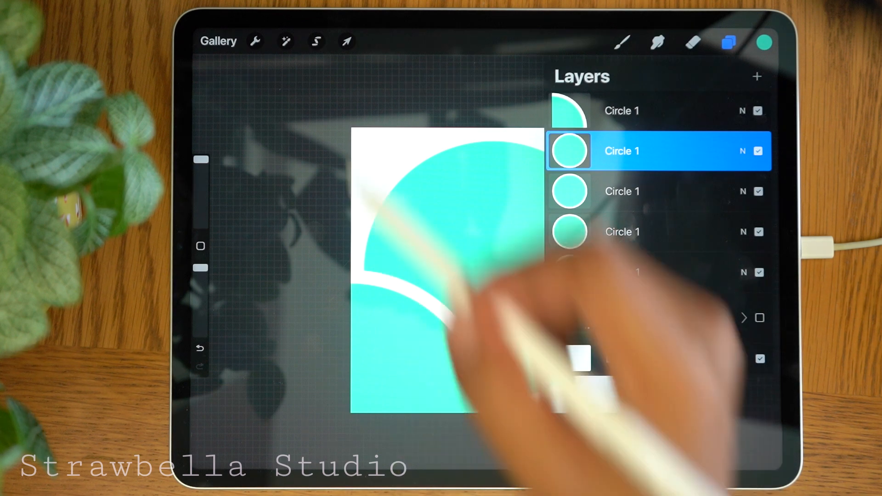
- Move the next Circle 1 copy so its quarter fills the bottom-right corner, mirroring the left
left_click(346, 41)
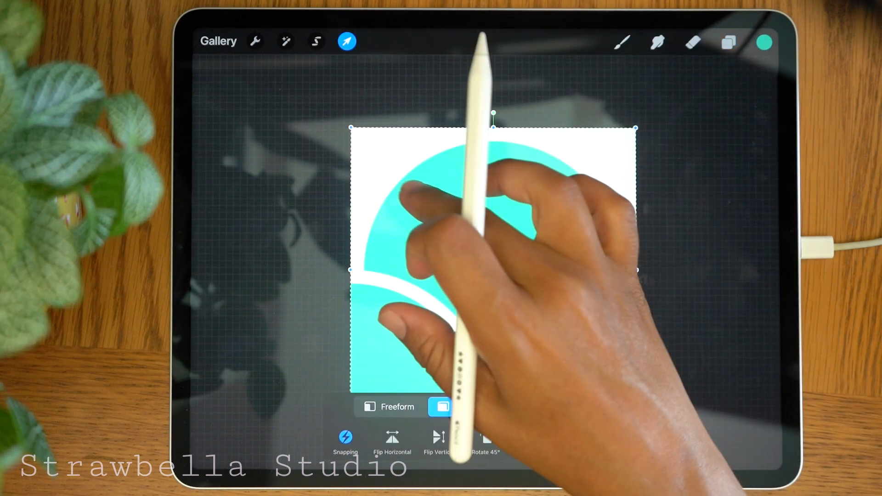
left_click(461, 407)
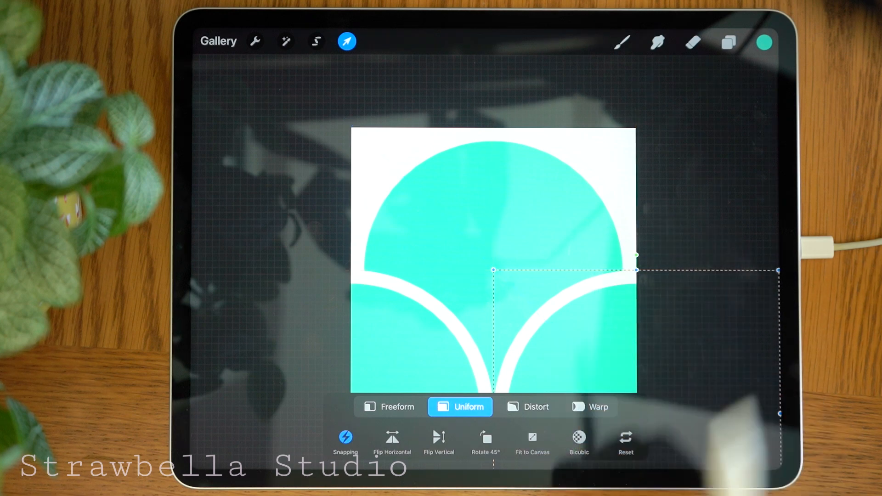
left_click(346, 41)
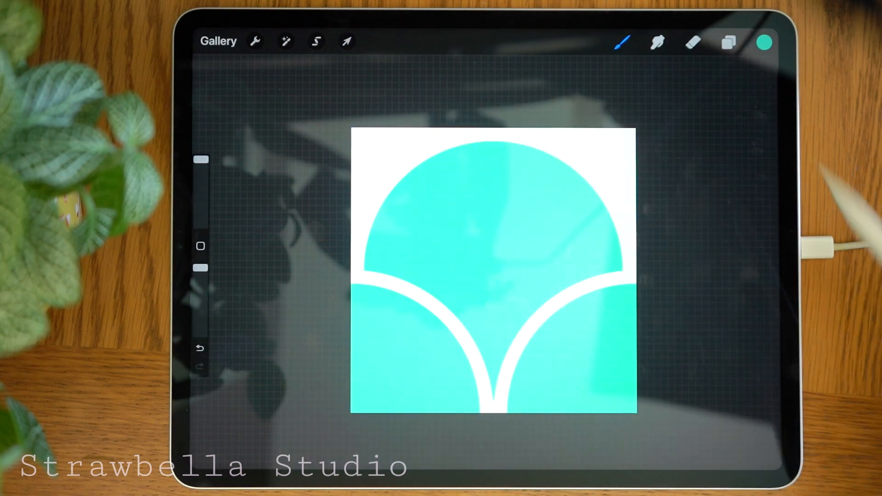
left_click(726, 42)
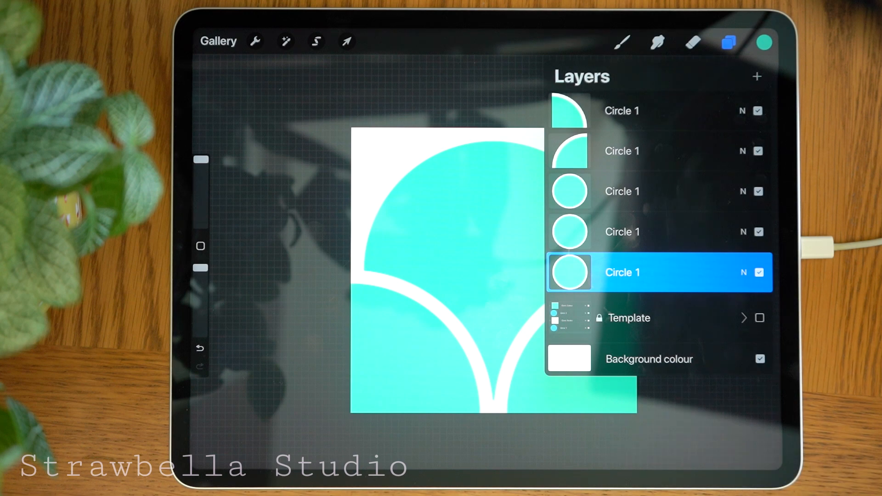
- Snap a third Circle 1 copy into the top-left corner, keeping the white arc border
left_click(347, 41)
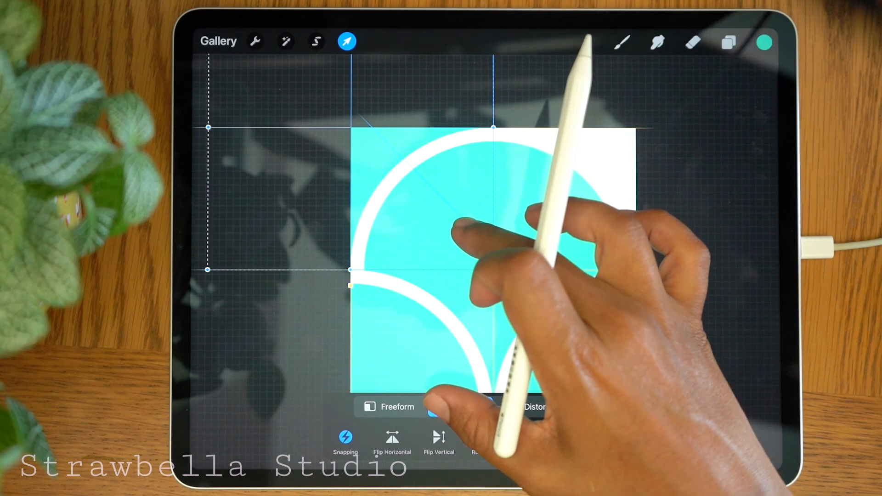
left_click(460, 406)
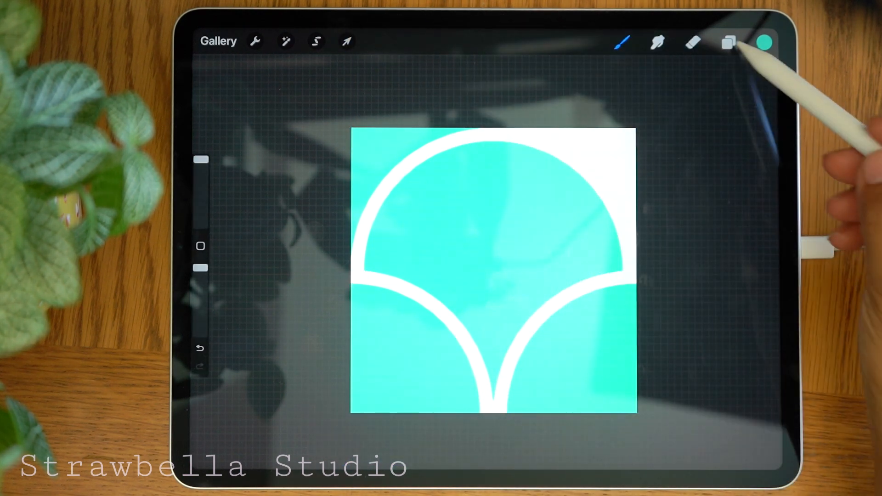
left_click(727, 41)
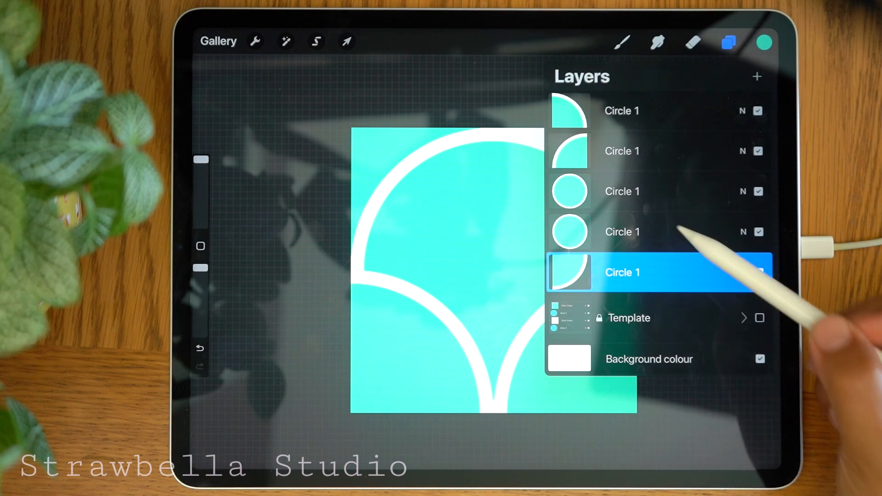
- Snap the fourth Circle 1 copy into the top-right corner so all four corners are teal
left_click(647, 232)
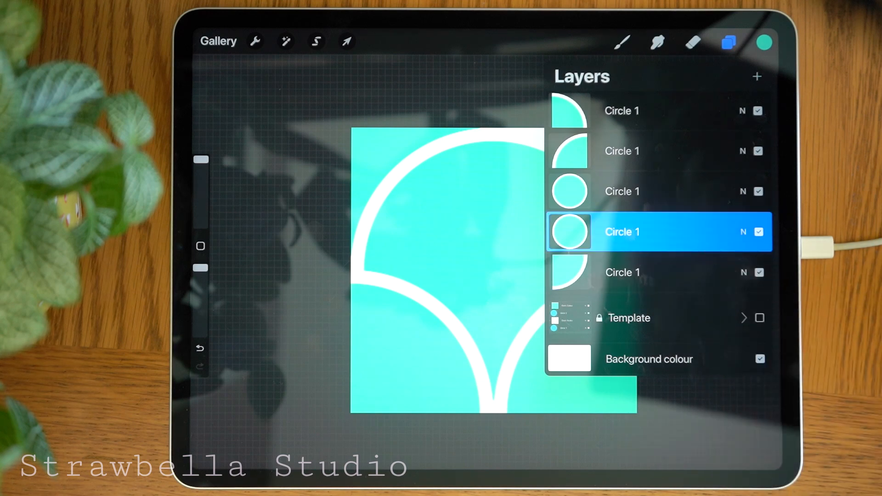
left_click(347, 41)
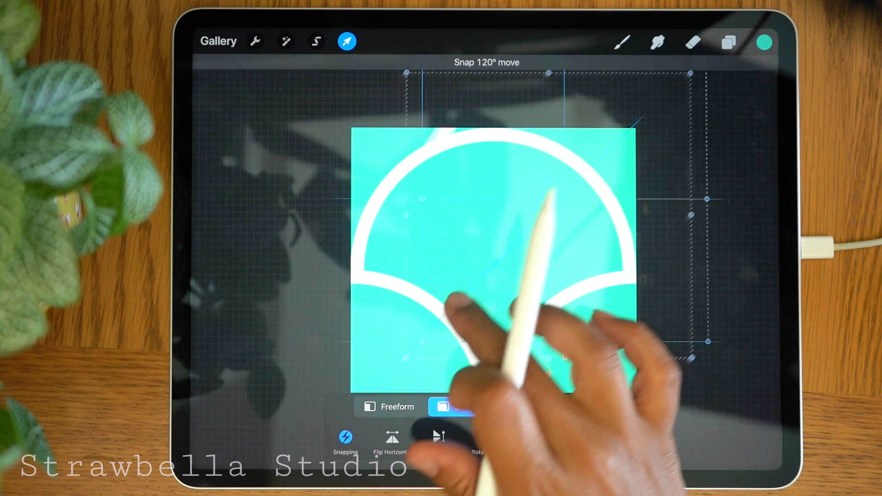
left_click(451, 407)
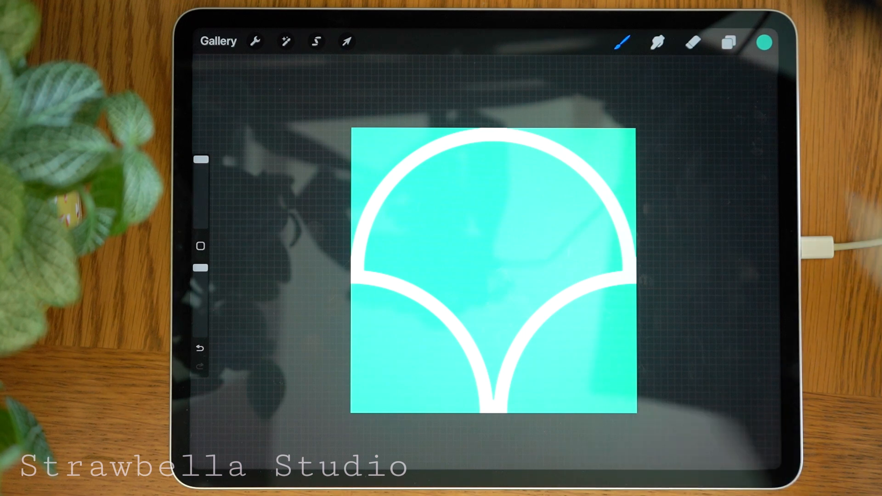
- Merge the circle pieces into one scallop tile layer and duplicate it into four copies
left_click(727, 42)
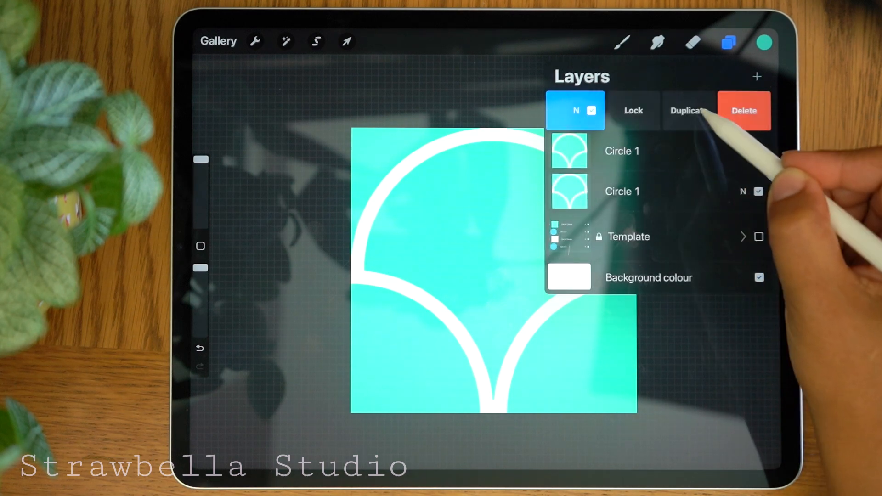
left_click(688, 110)
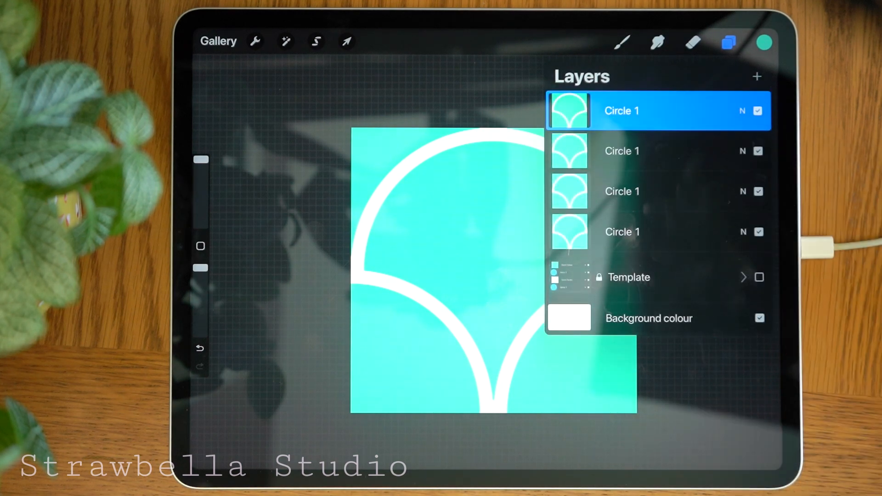
- Scale the first two tile copies to half size with snapping and place them in two quadrants
left_click(346, 41)
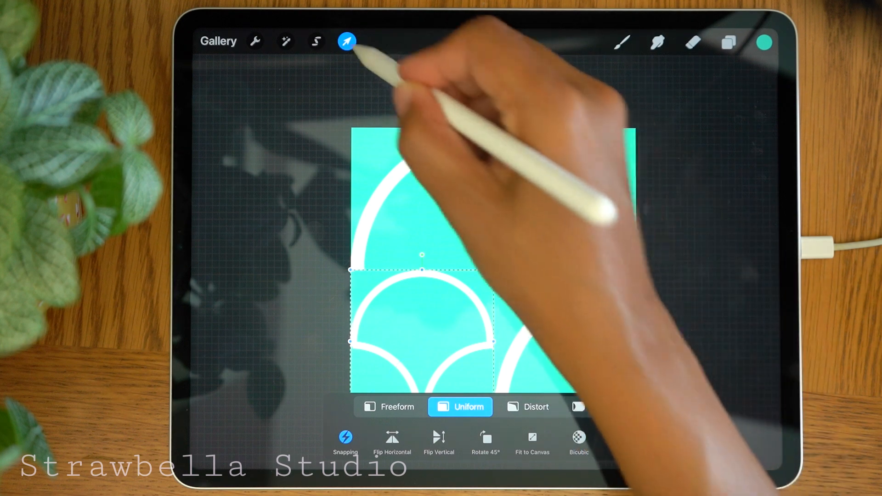
left_click(728, 42)
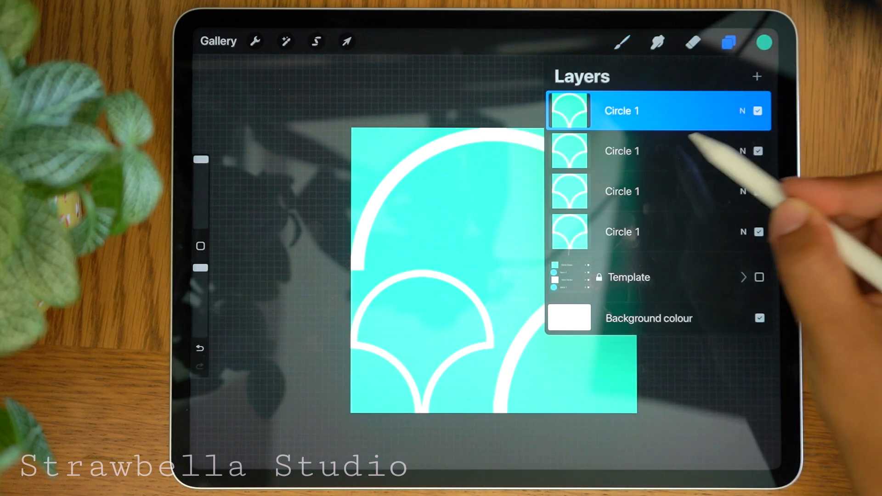
left_click(647, 151)
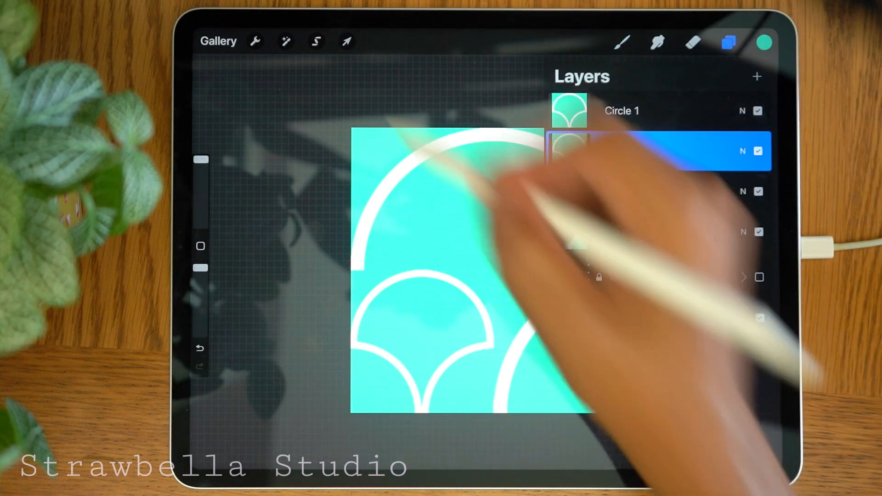
left_click(346, 41)
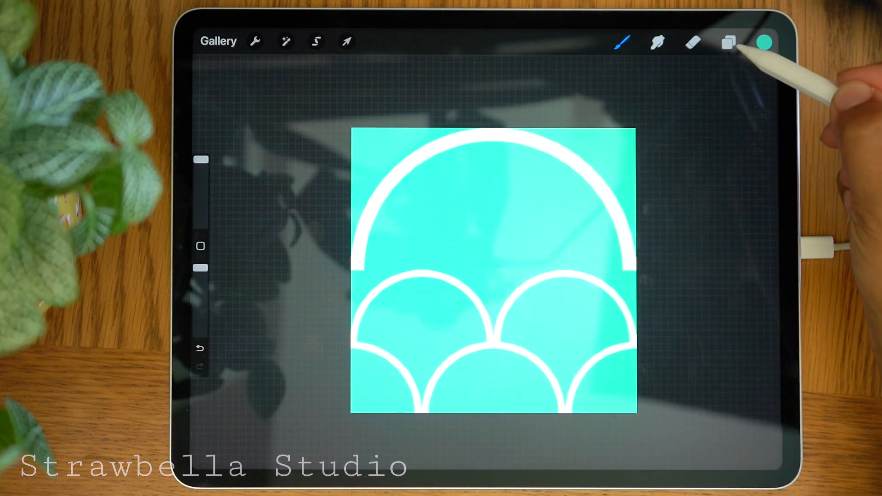
left_click(727, 42)
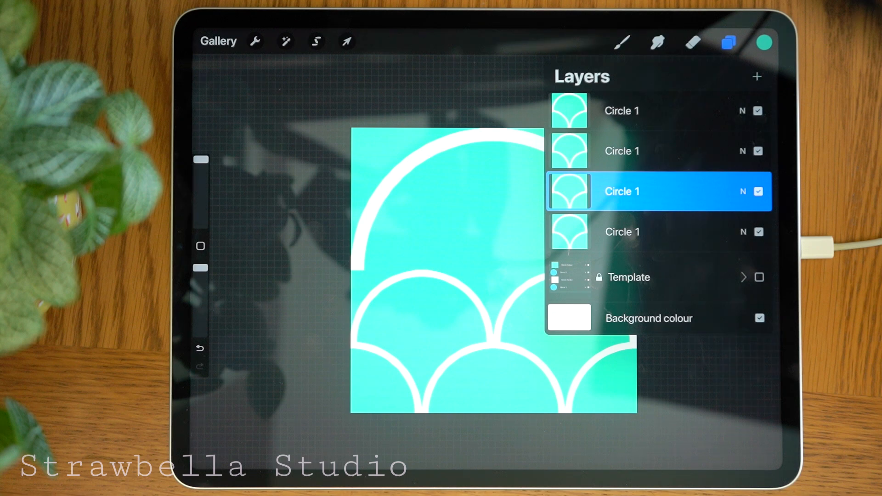
- Scale the remaining two tile copies to half size and fill the other quadrants with smaller scallops
left_click(346, 41)
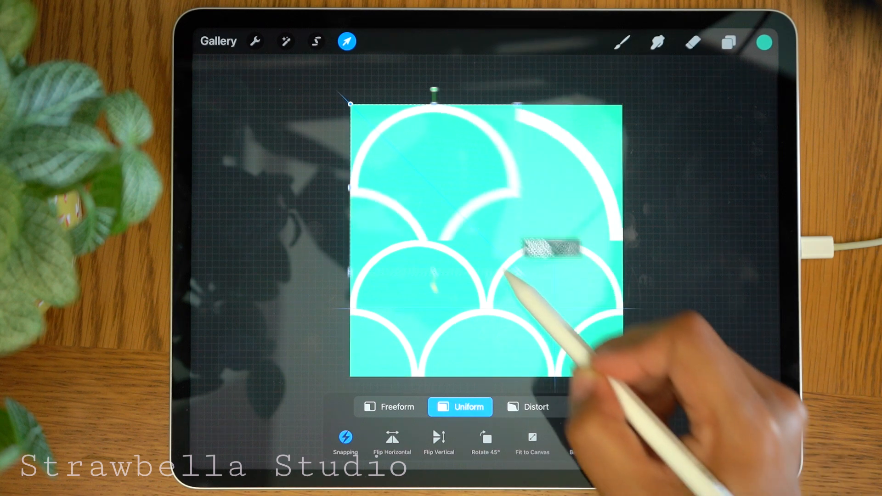
left_click(346, 41)
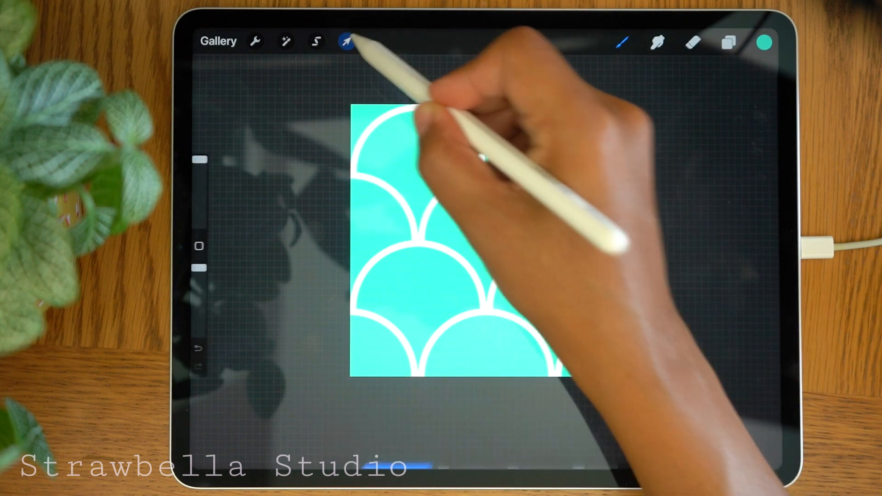
left_click(728, 42)
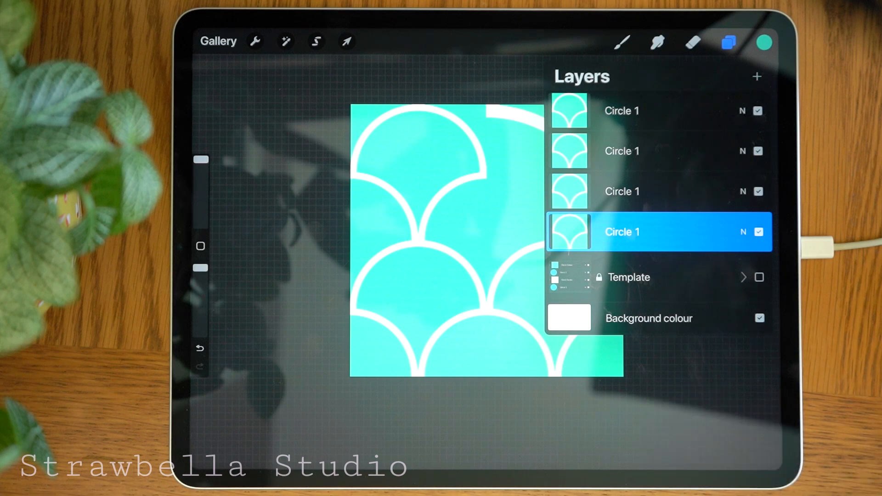
left_click(347, 41)
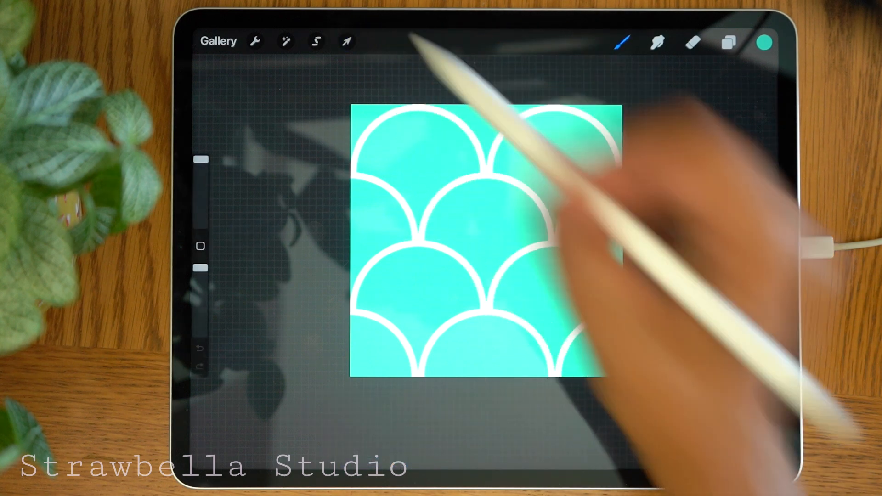
left_click(728, 42)
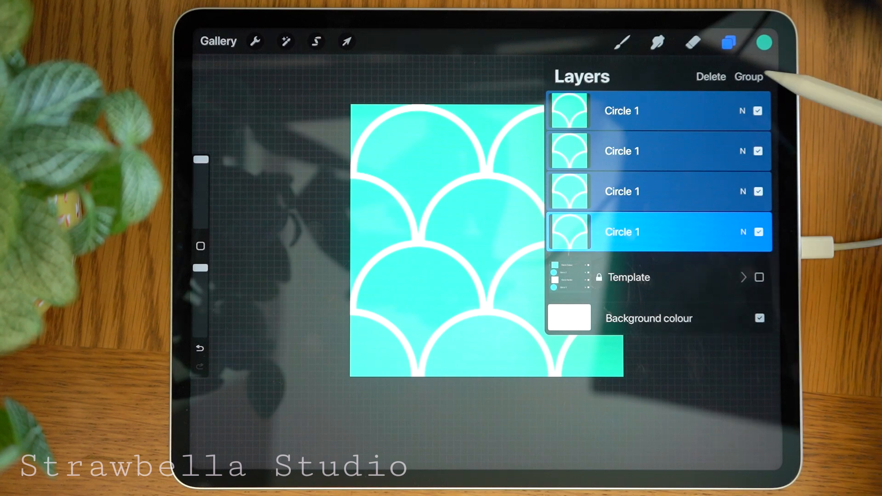
- Group and merge the four half-size copies into one denser scallop pattern layer, then duplicate it
left_click(749, 77)
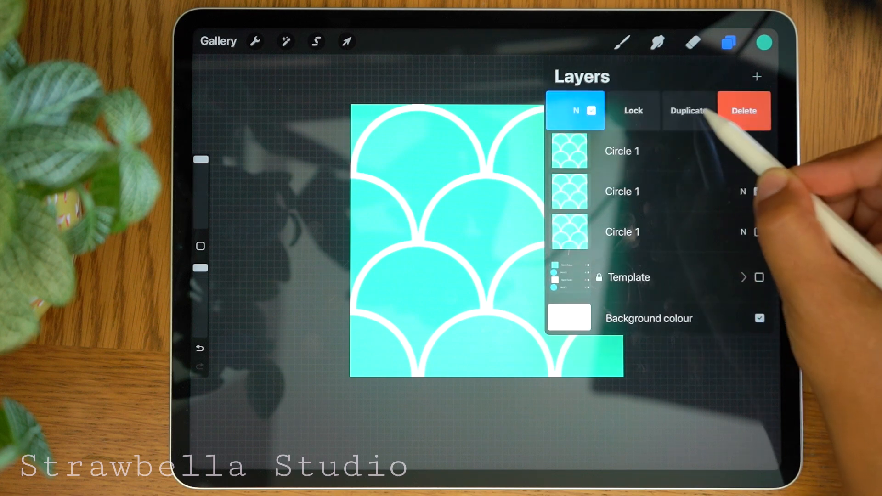
- Duplicate the small-scallop pattern layer and scale the copy into an even finer pattern
left_click(689, 110)
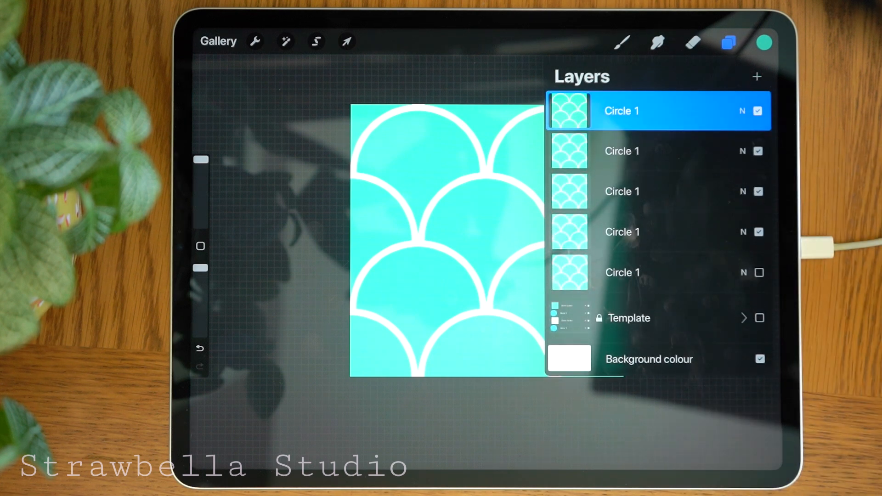
left_click(346, 41)
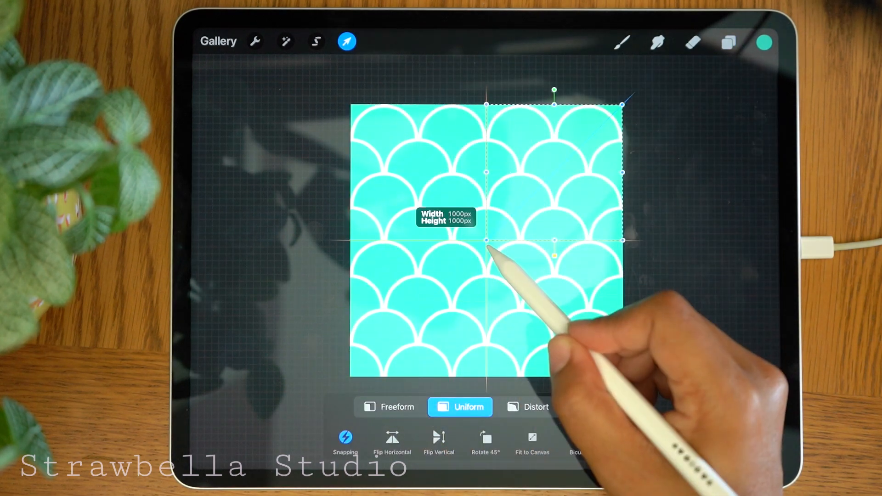
left_click(728, 41)
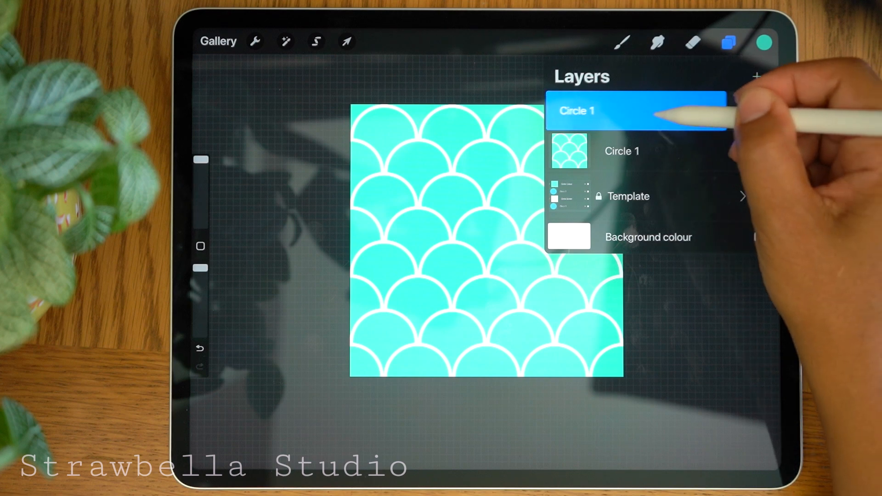
- Duplicate the top pattern layer and gather the earlier Circle 1 pattern layers into a collapsed New group
left_click(618, 110)
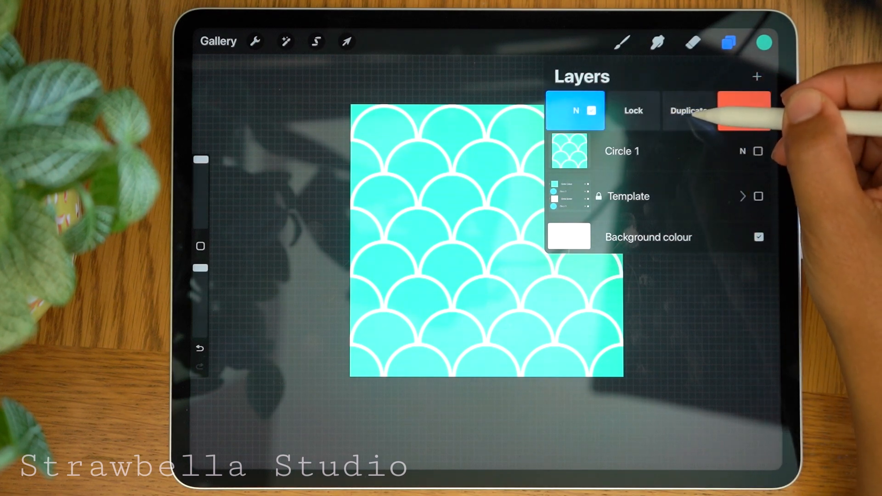
left_click(691, 110)
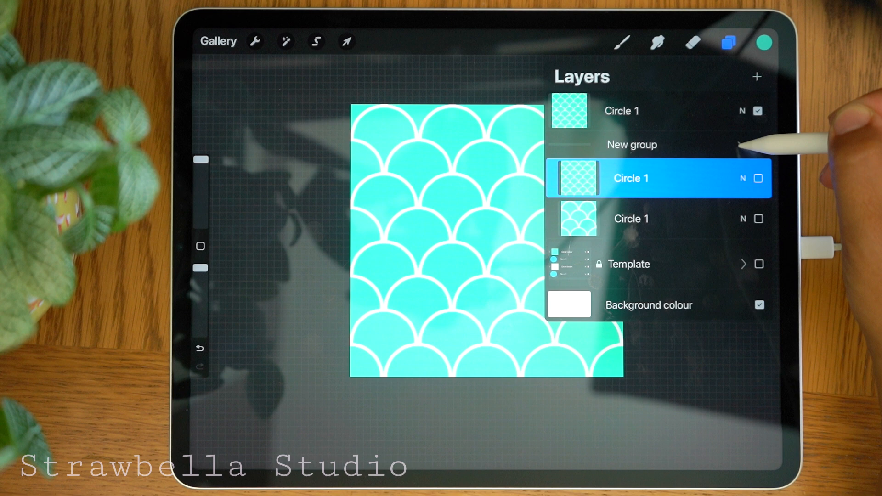
left_click(631, 144)
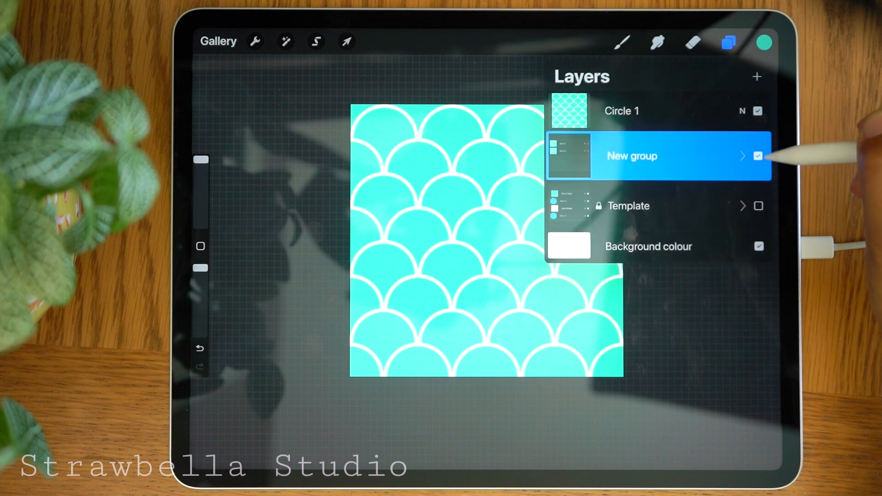
- Hide New group, then duplicate Circle 1 and shrink the copy uniformly to a quarter tile
left_click(621, 111)
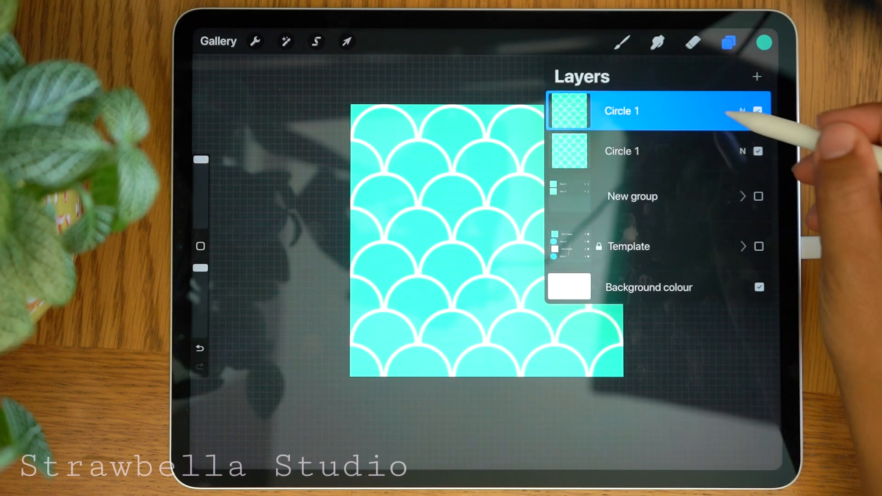
left_click(346, 41)
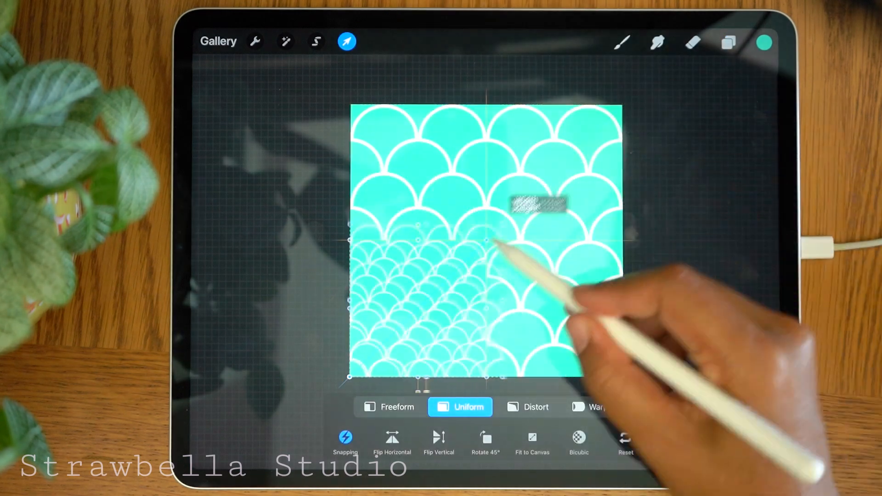
left_click(728, 41)
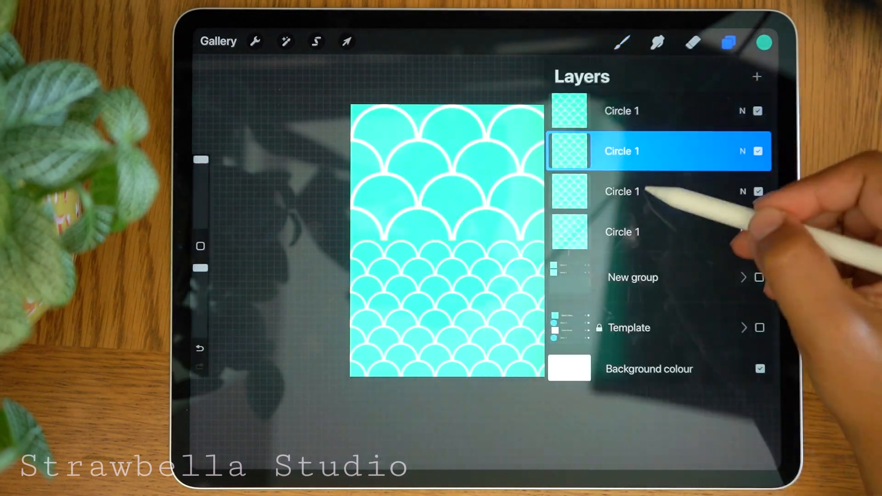
left_click(346, 41)
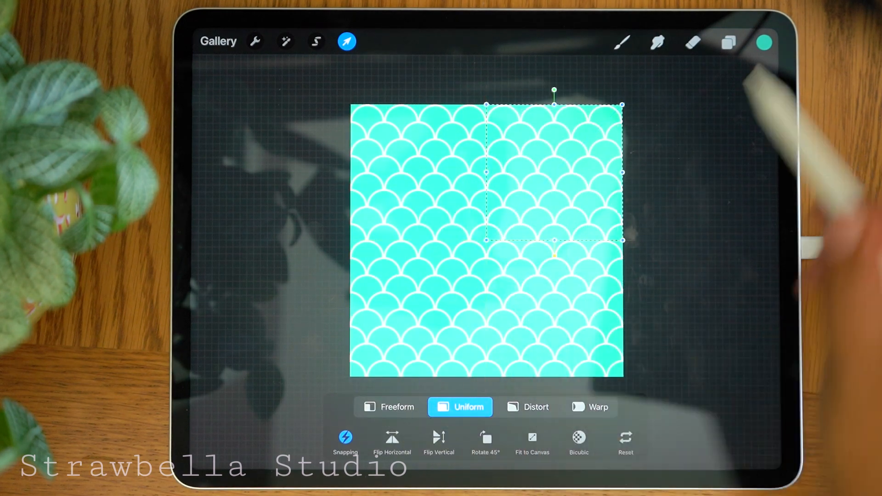
left_click(728, 42)
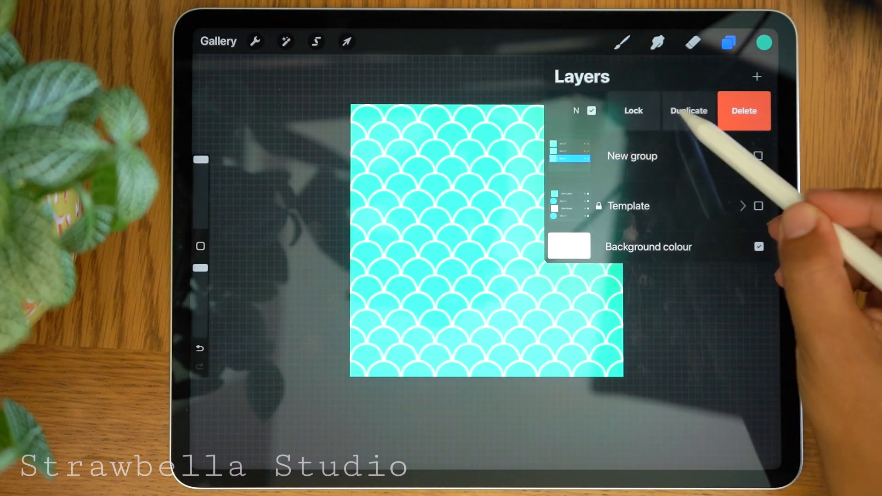
- Make further progressively smaller quarter-scale pattern copies and collect them inside the new group
left_click(347, 42)
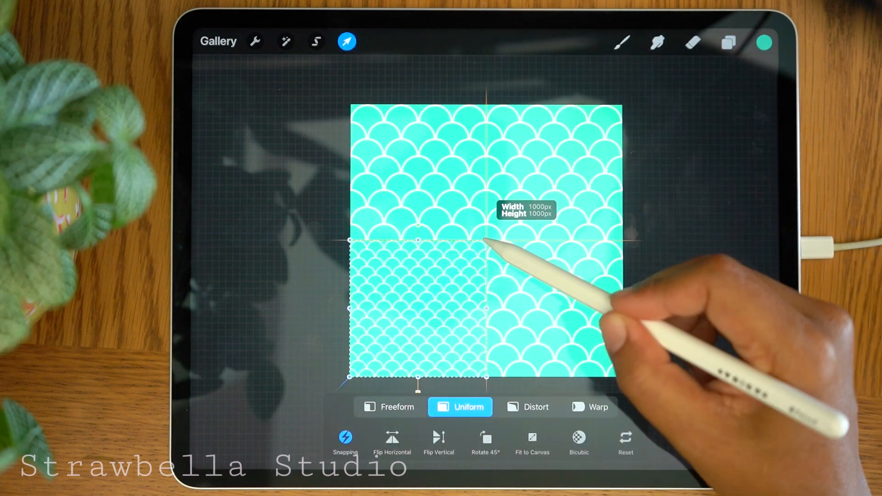
left_click(728, 41)
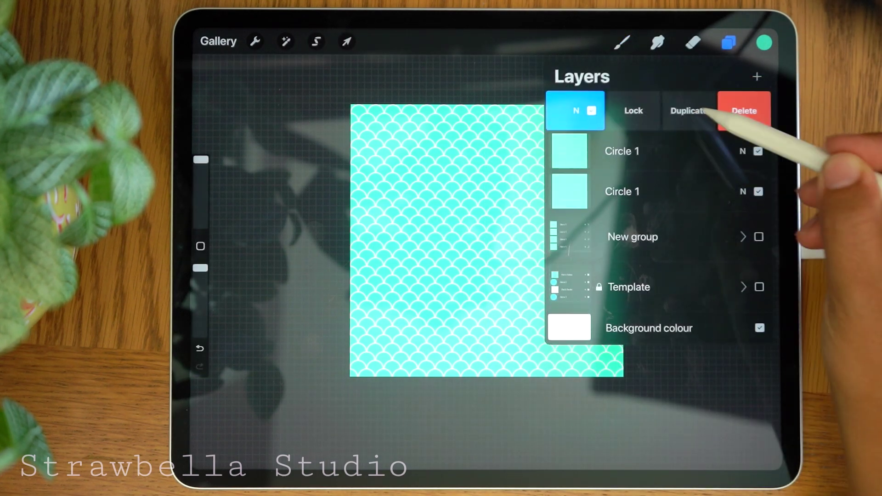
left_click(346, 41)
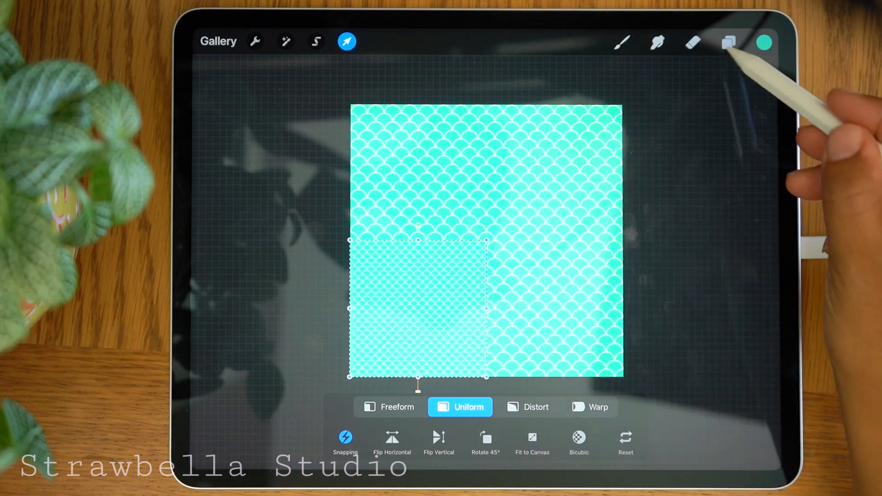
left_click(728, 41)
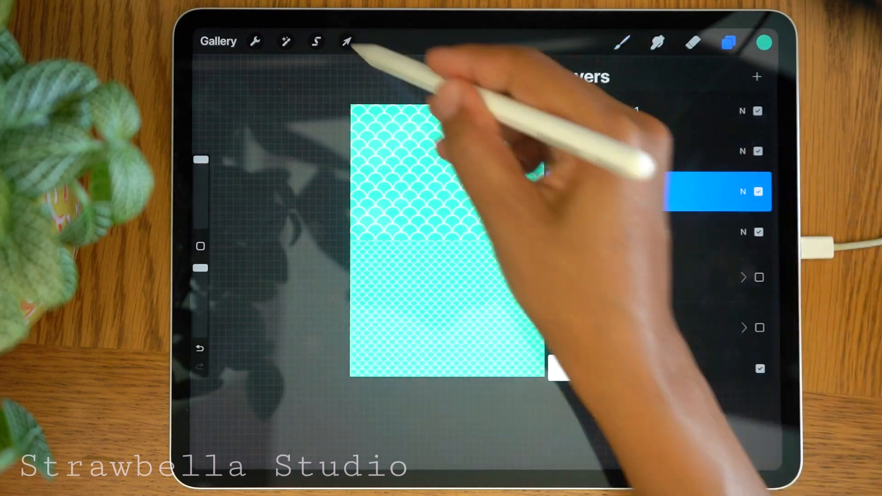
left_click(347, 41)
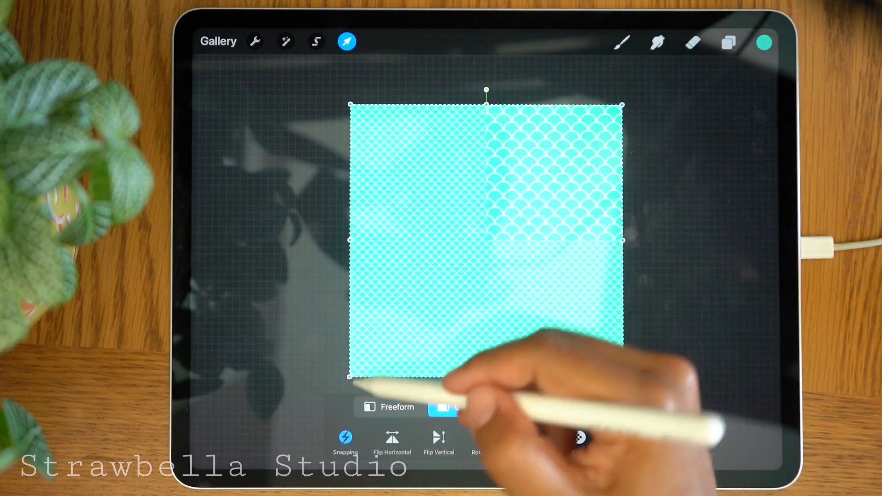
left_click(729, 41)
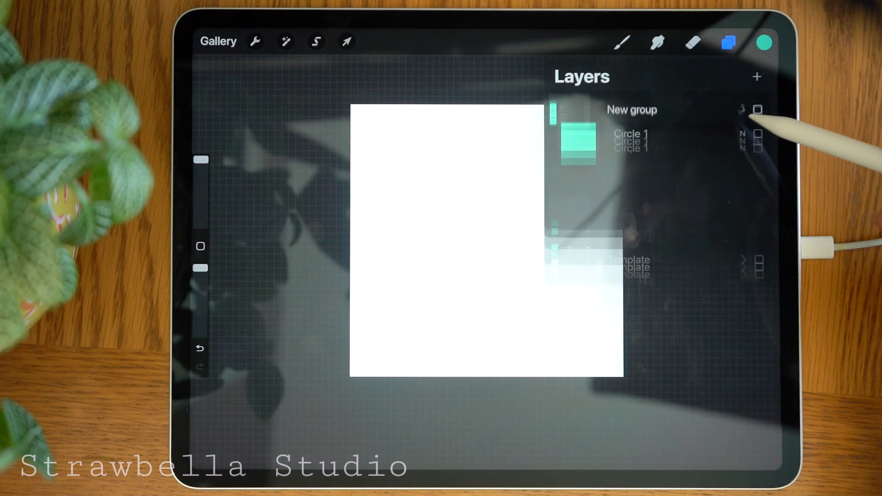
- Expand the group and toggle the Circle 1 layers' visibility, hiding the top two scale versions
left_click(742, 105)
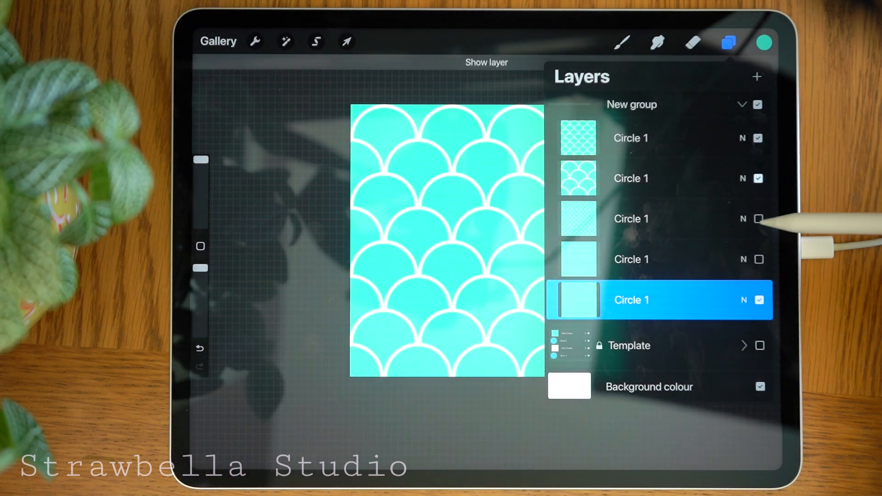
left_click(758, 138)
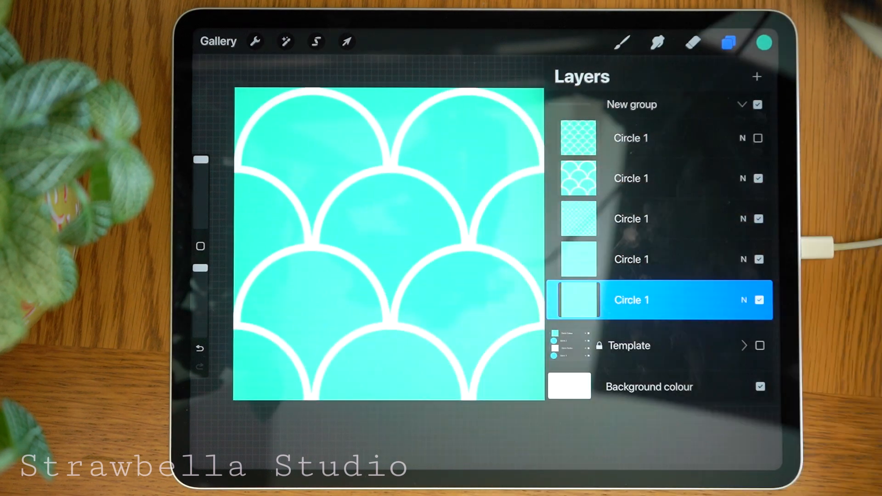
left_click(758, 138)
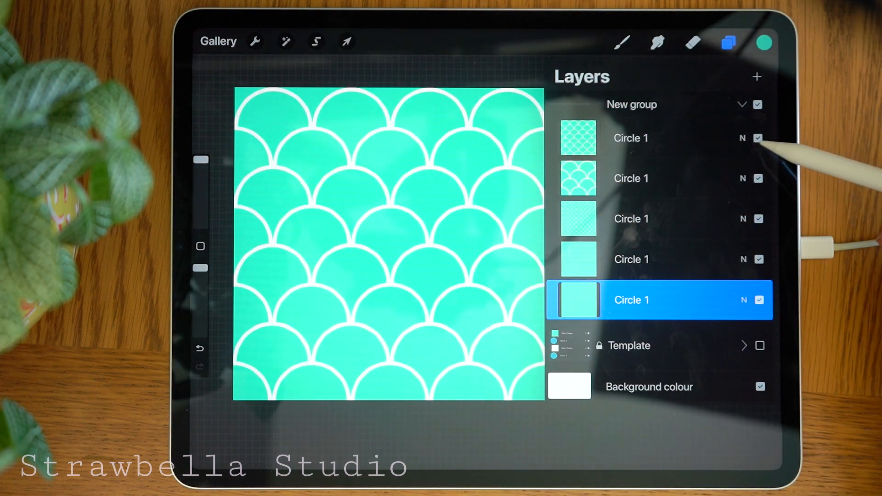
left_click(758, 138)
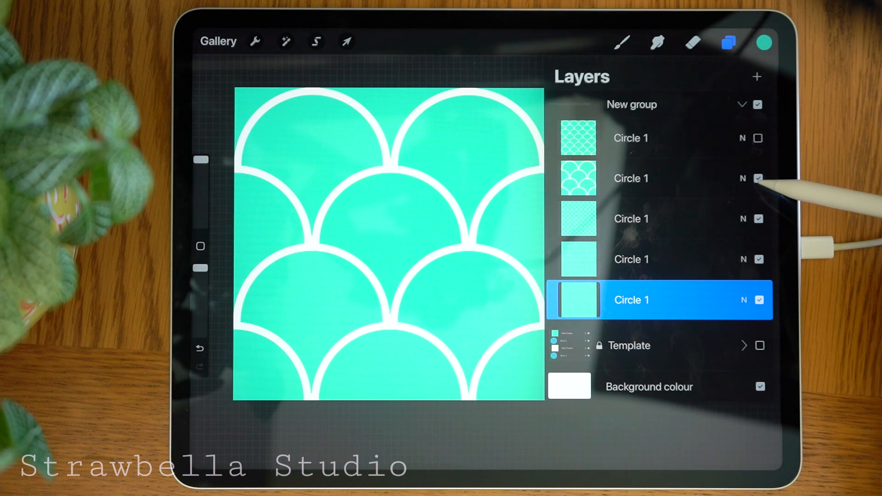
left_click(758, 178)
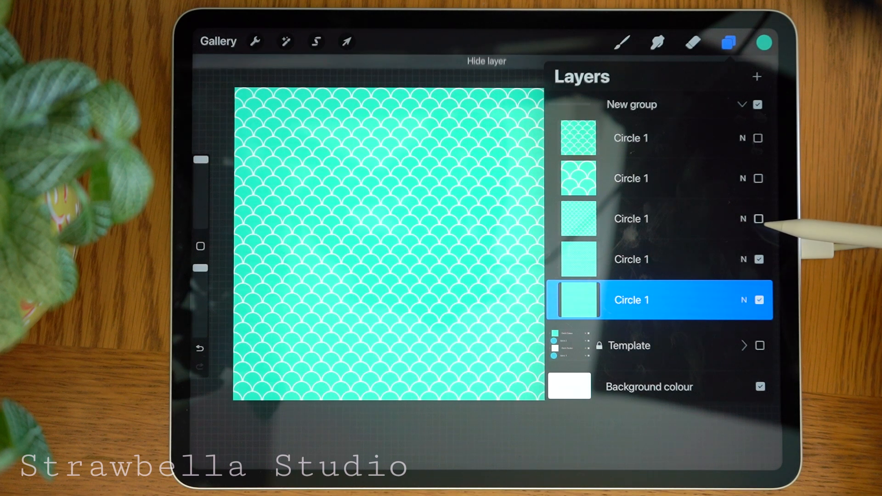
left_click(758, 260)
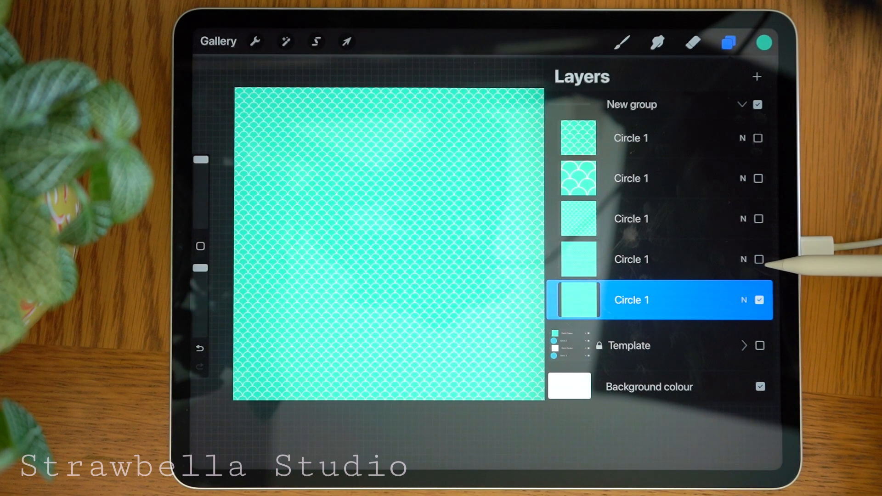
left_click(758, 259)
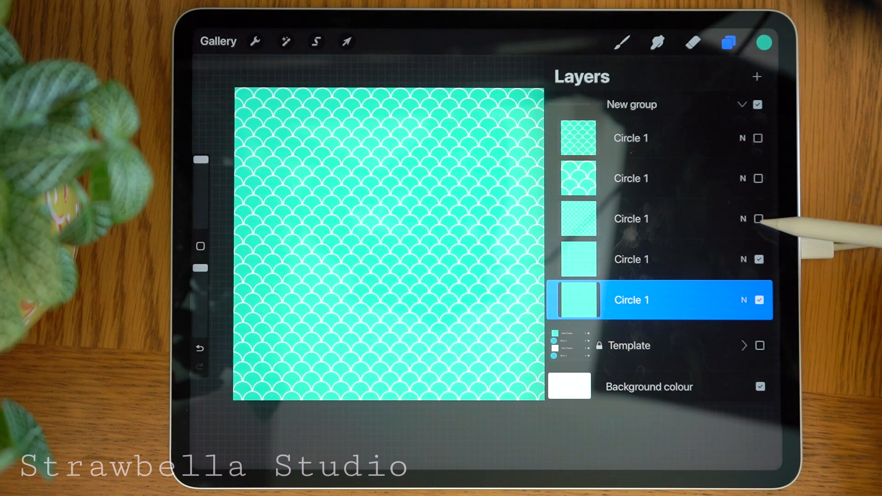